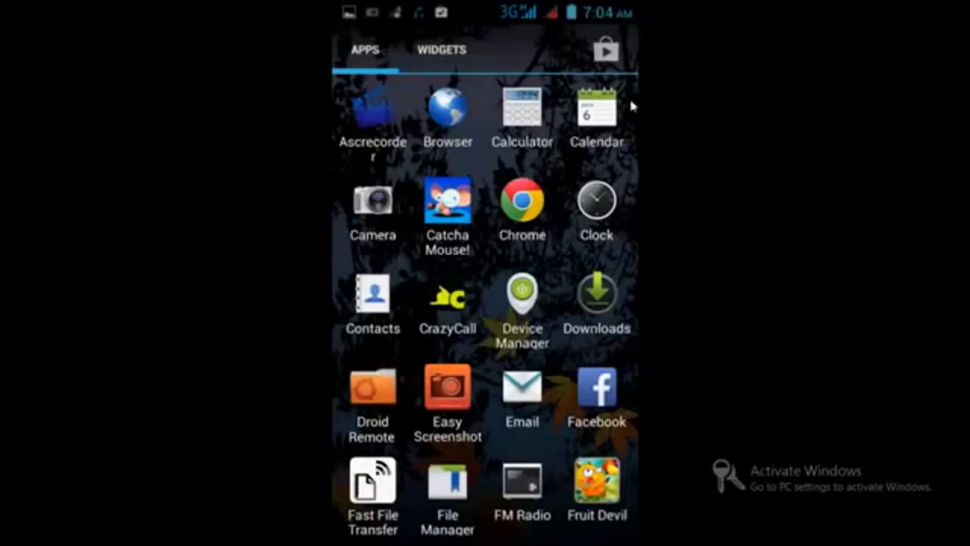
{"action": "mouse_move", "coordinate": [745, 69]}
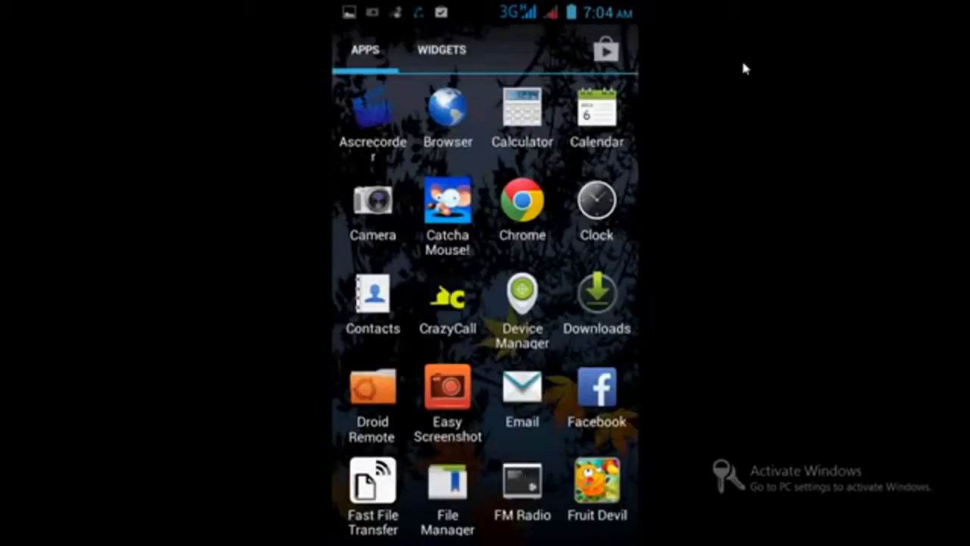
{"action": "mouse_move", "coordinate": [498, 295]}
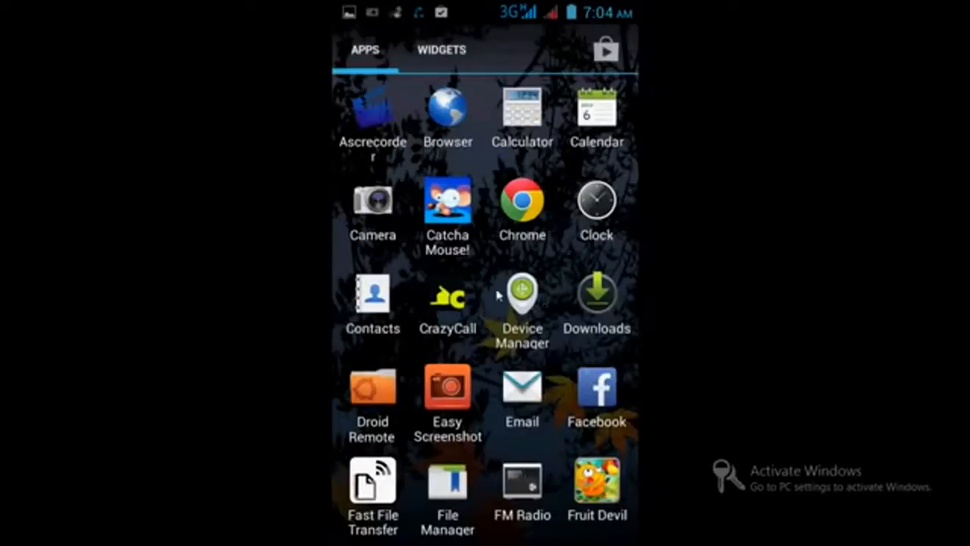
- Install Android Device Manager by Google Inc. from the Play Store, accepting its permissions
{"action": "scroll", "scroll_direction": "down", "scroll_amount": 3}
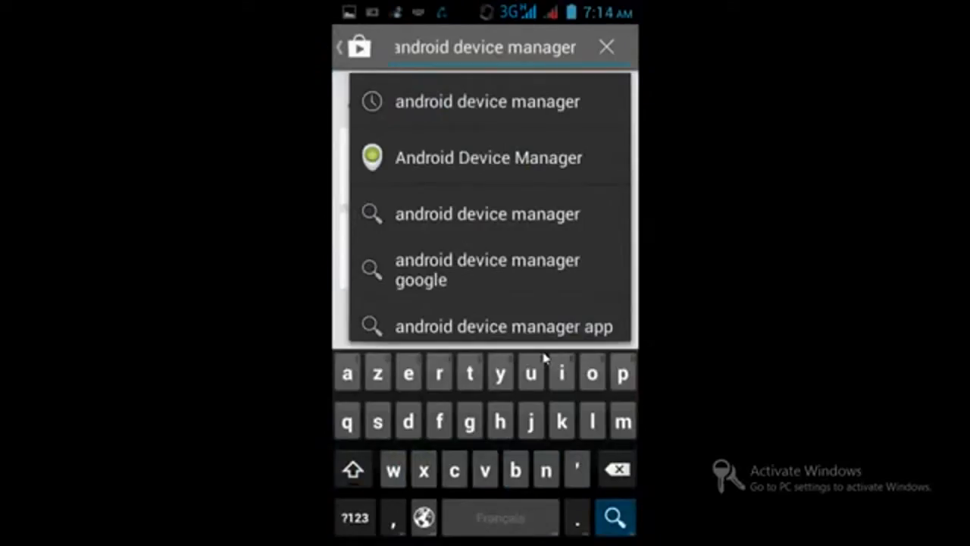
{"action": "mouse_move", "coordinate": [386, 180]}
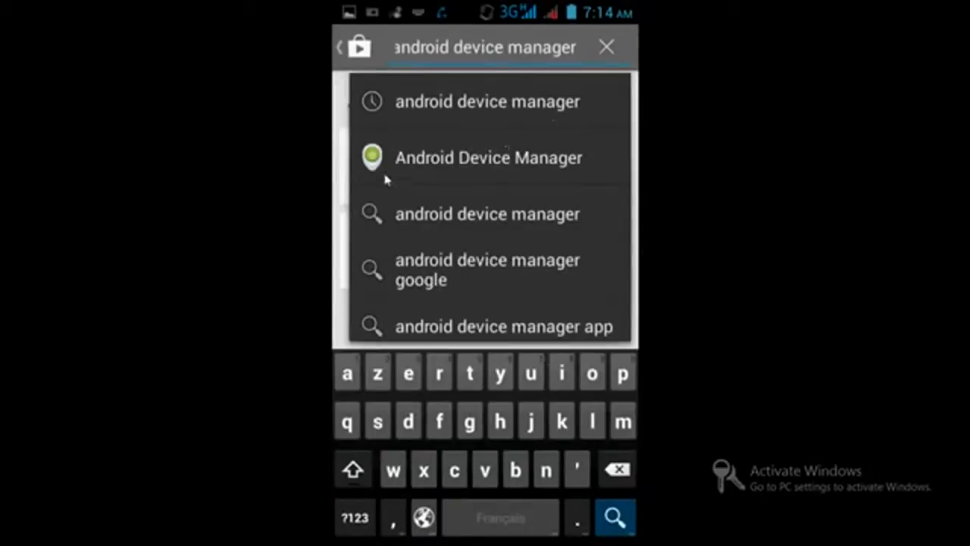
{"action": "mouse_move", "coordinate": [594, 176]}
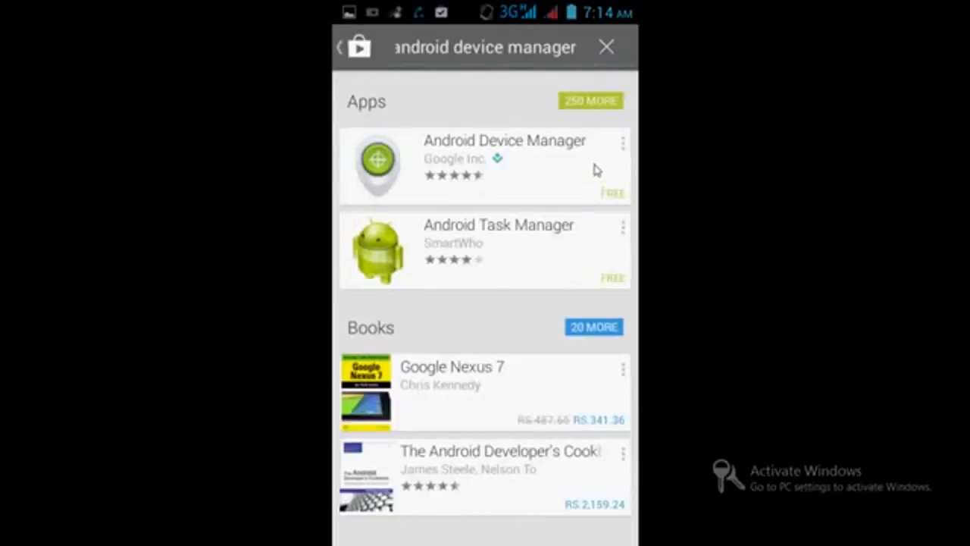
{"action": "mouse_move", "coordinate": [810, 6]}
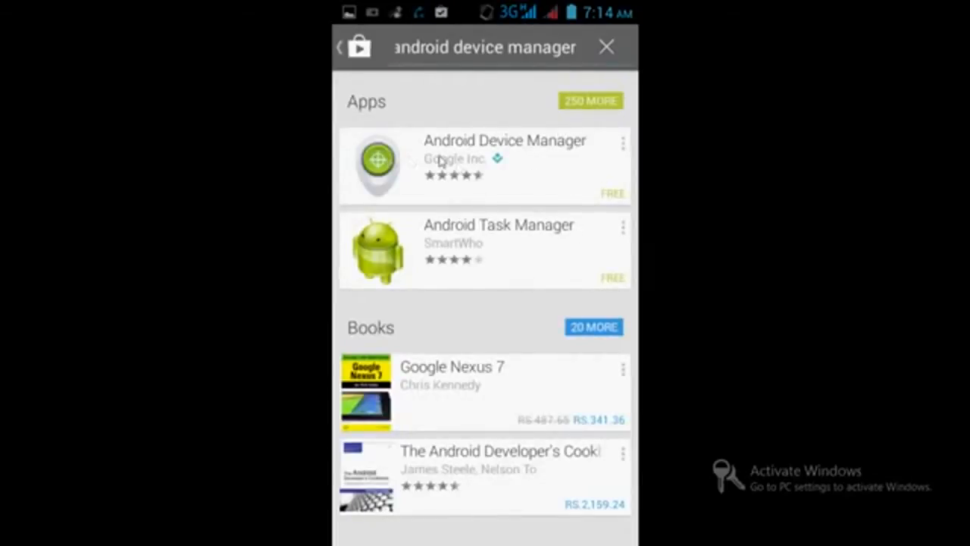
{"action": "left_click", "coordinate": [503, 163]}
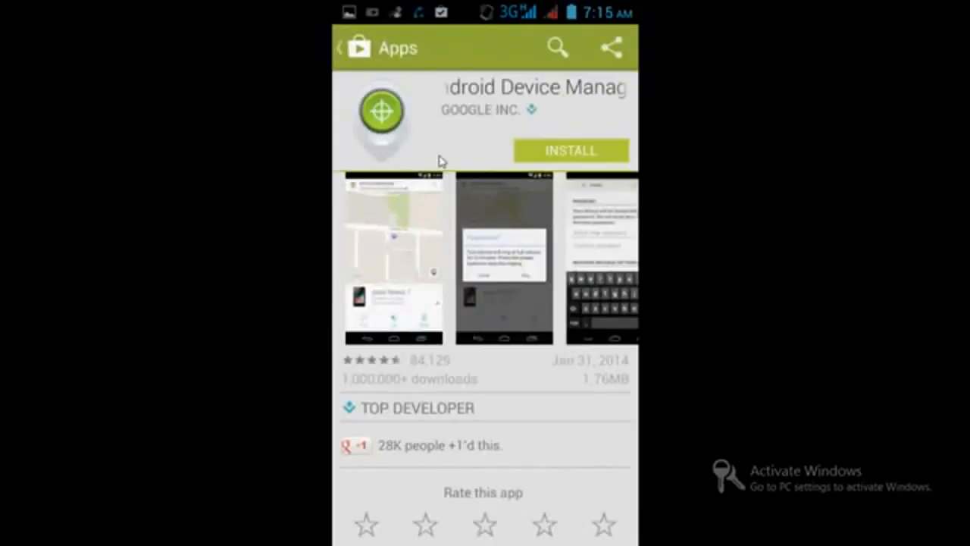
{"action": "mouse_move", "coordinate": [492, 131]}
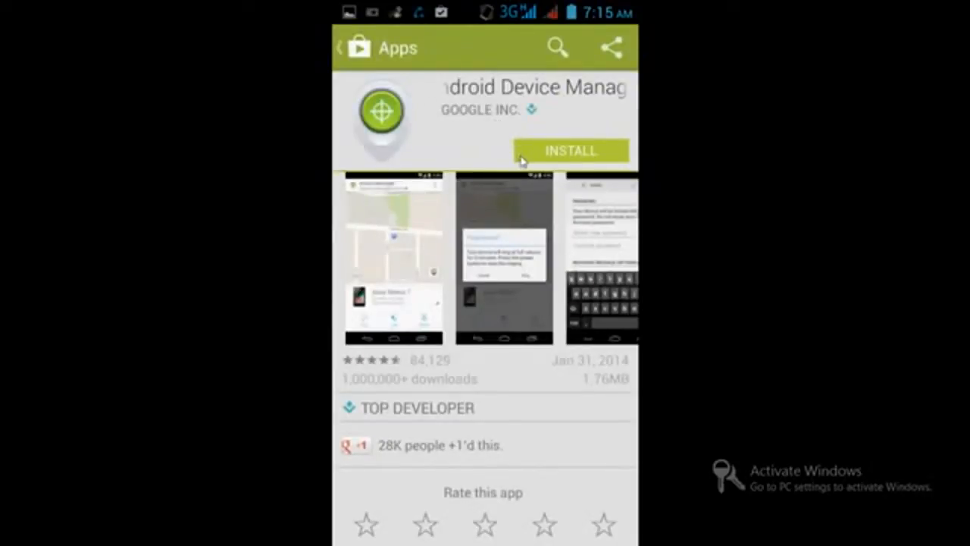
{"action": "left_click", "coordinate": [570, 150]}
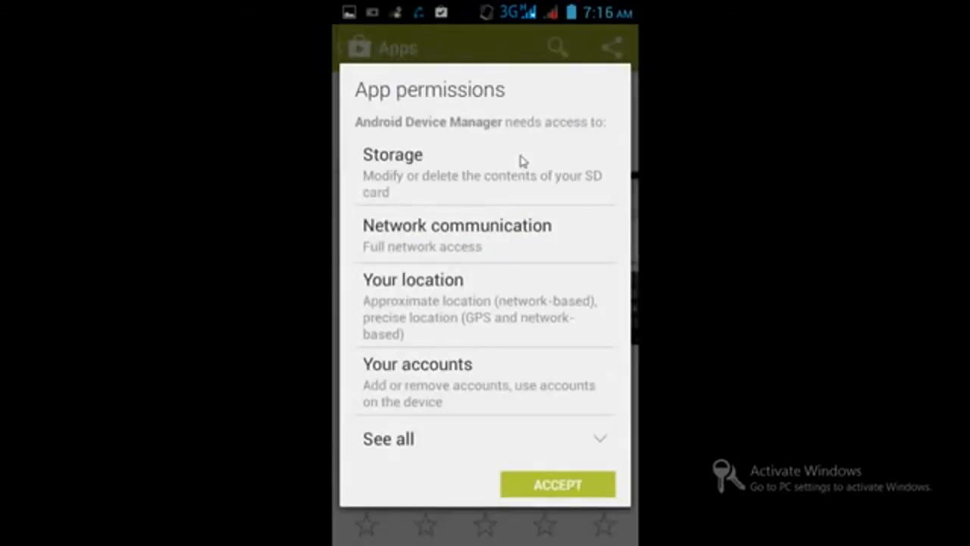
{"action": "left_click", "coordinate": [558, 485]}
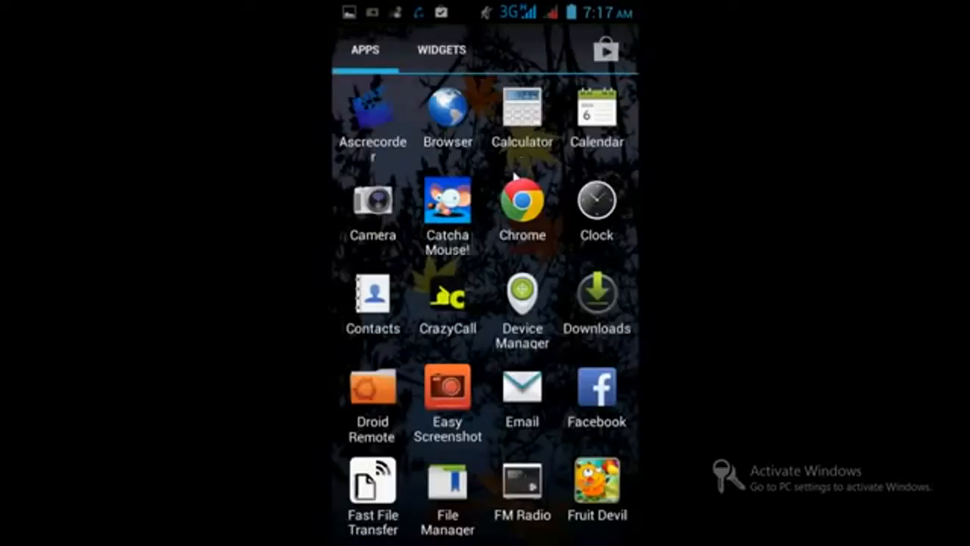
{"action": "mouse_move", "coordinate": [488, 273]}
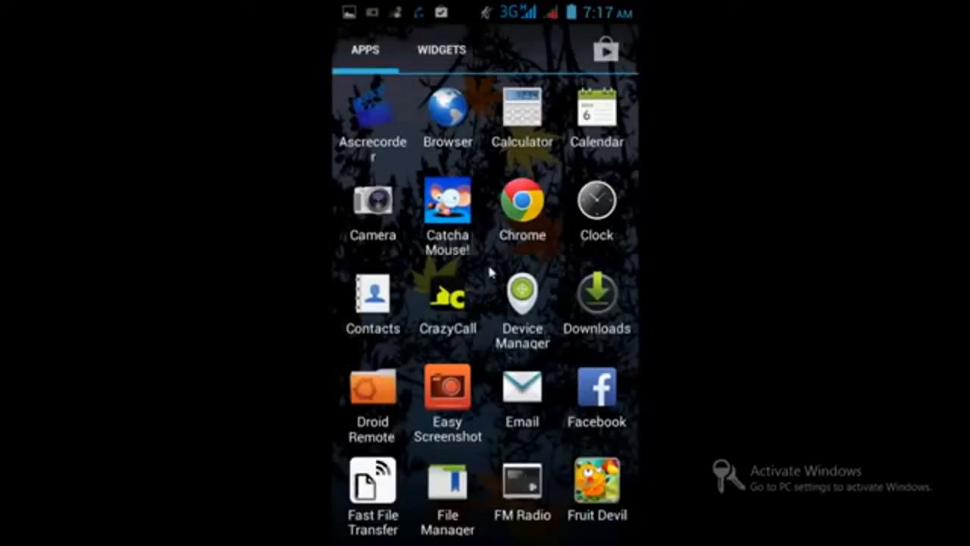
{"action": "mouse_move", "coordinate": [497, 345]}
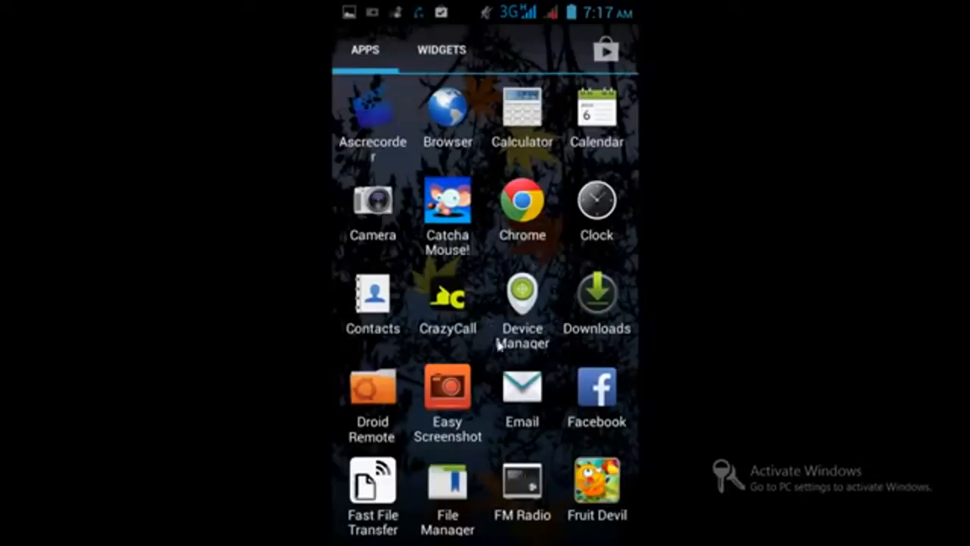
{"action": "mouse_move", "coordinate": [521, 295]}
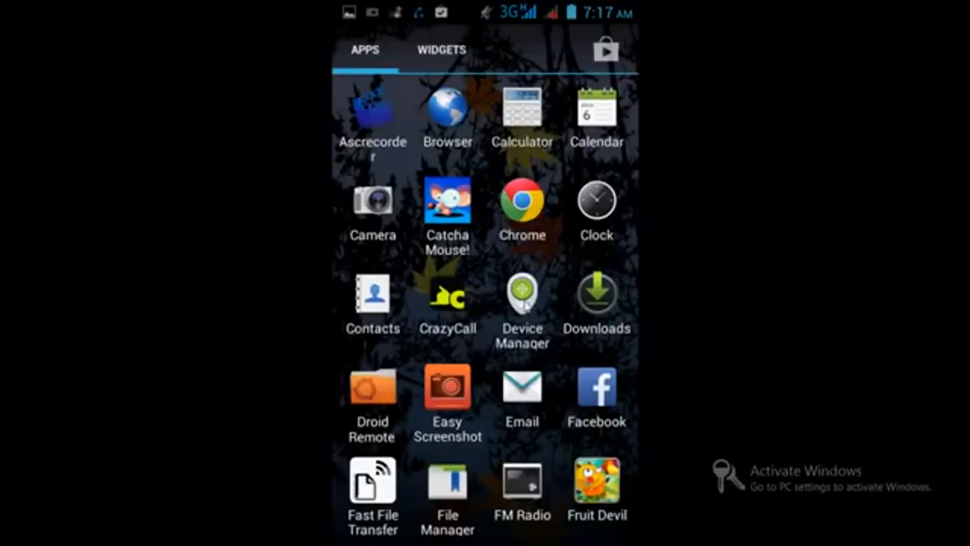
- Launch Android Device Manager from the app drawer to its Google sign-in screen
{"action": "left_click", "coordinate": [521, 296]}
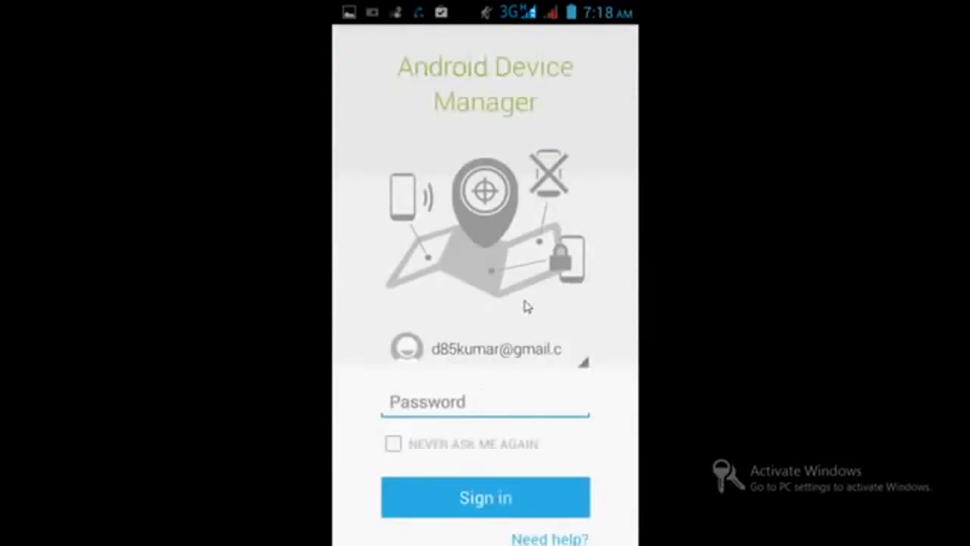
{"action": "mouse_move", "coordinate": [466, 358]}
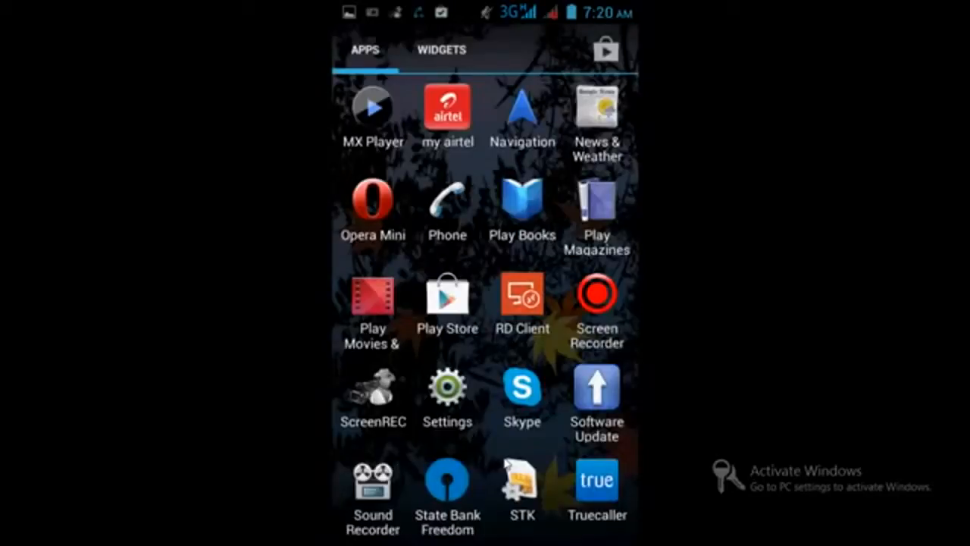
- Enable Android Device Manager as a device administrator under Settings > Security > Device administrators
{"action": "left_click", "coordinate": [447, 390]}
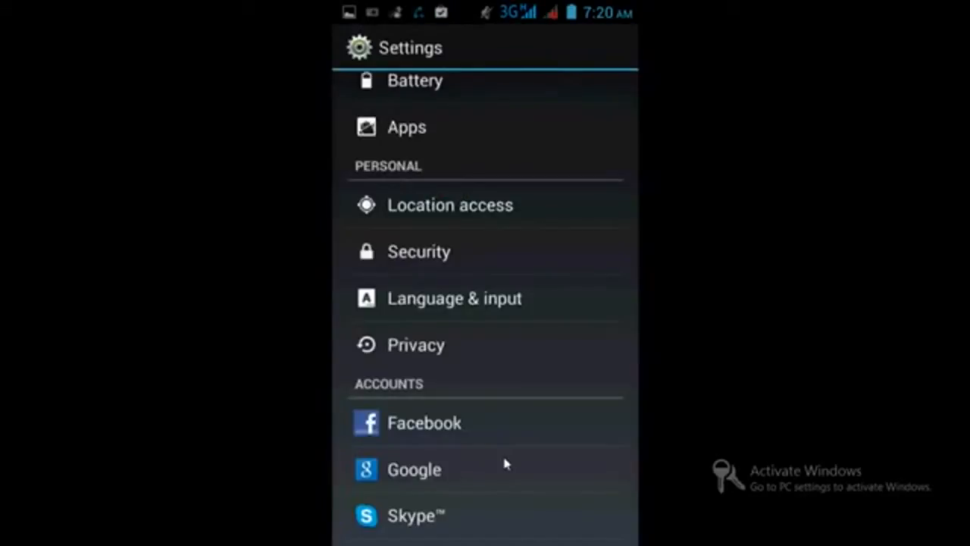
{"action": "mouse_move", "coordinate": [409, 99]}
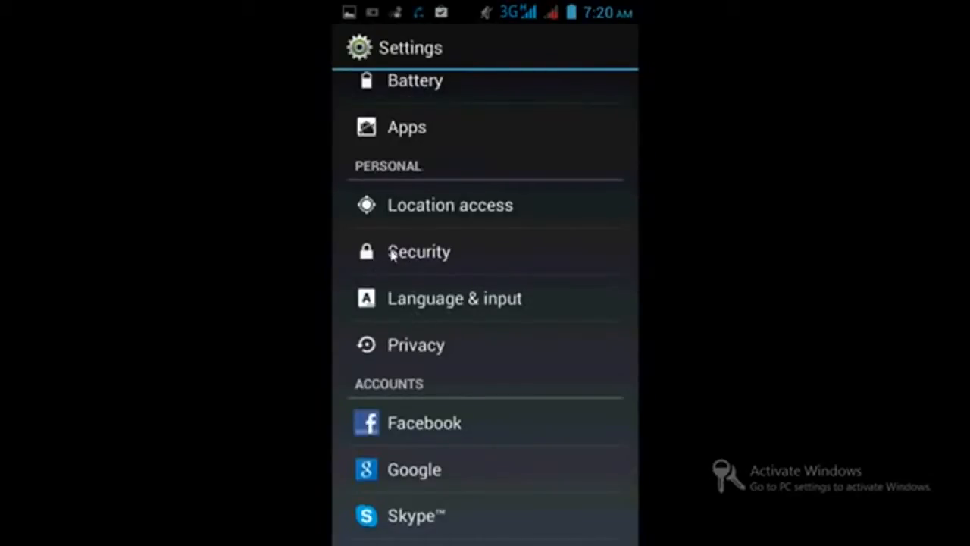
{"action": "left_click", "coordinate": [418, 252]}
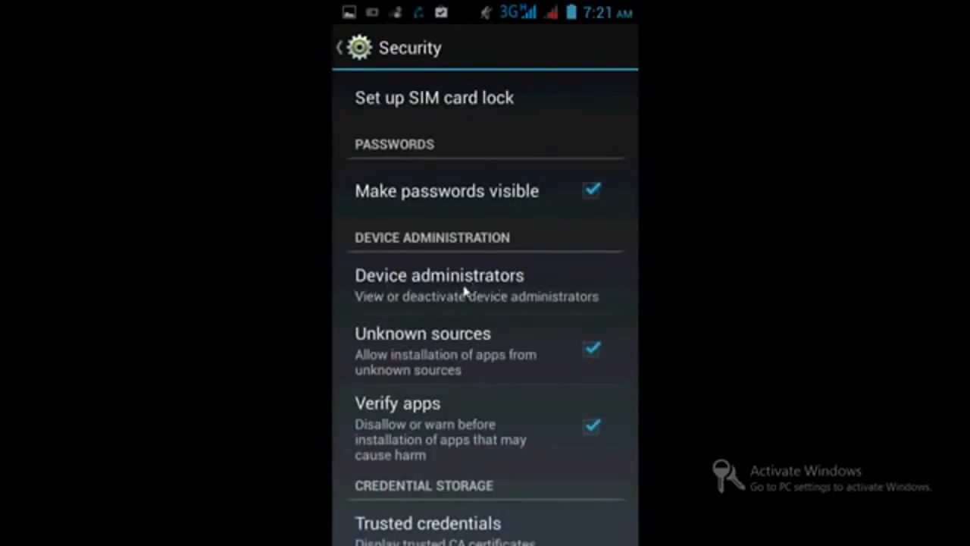
{"action": "left_click", "coordinate": [440, 276]}
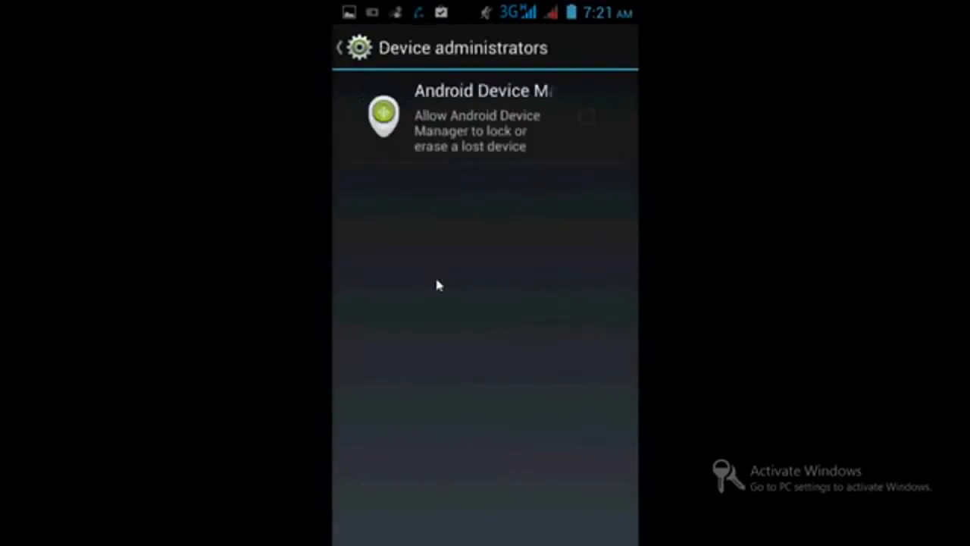
{"action": "mouse_move", "coordinate": [594, 109]}
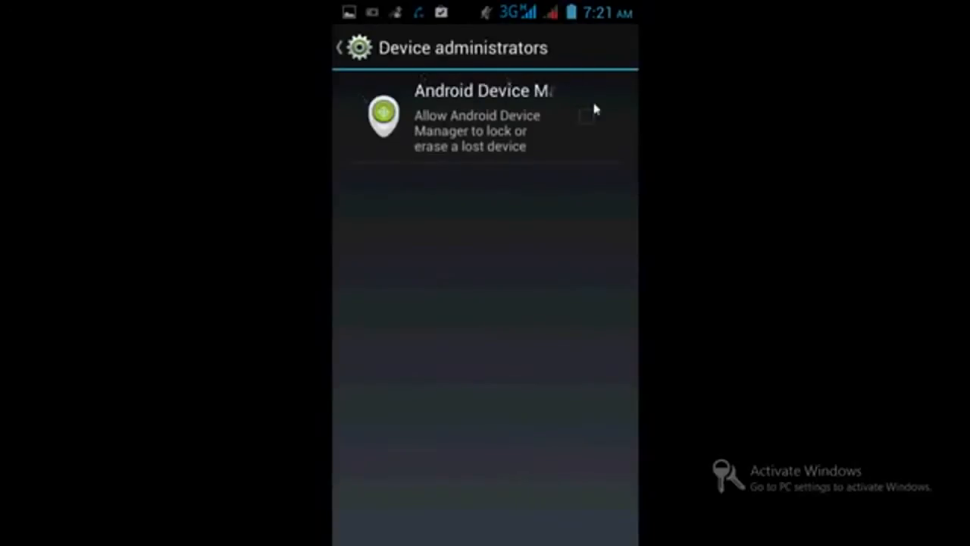
{"action": "mouse_move", "coordinate": [682, 81]}
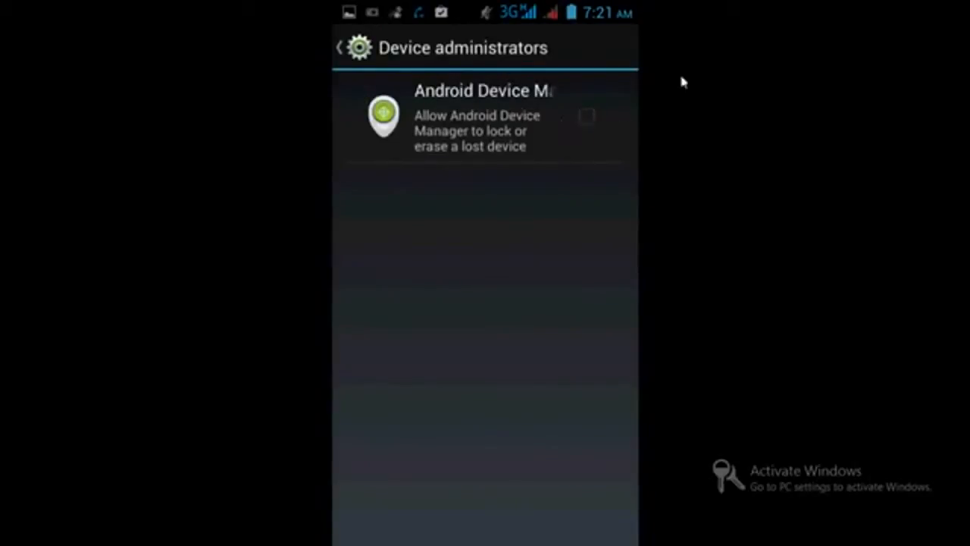
{"action": "left_click", "coordinate": [586, 115]}
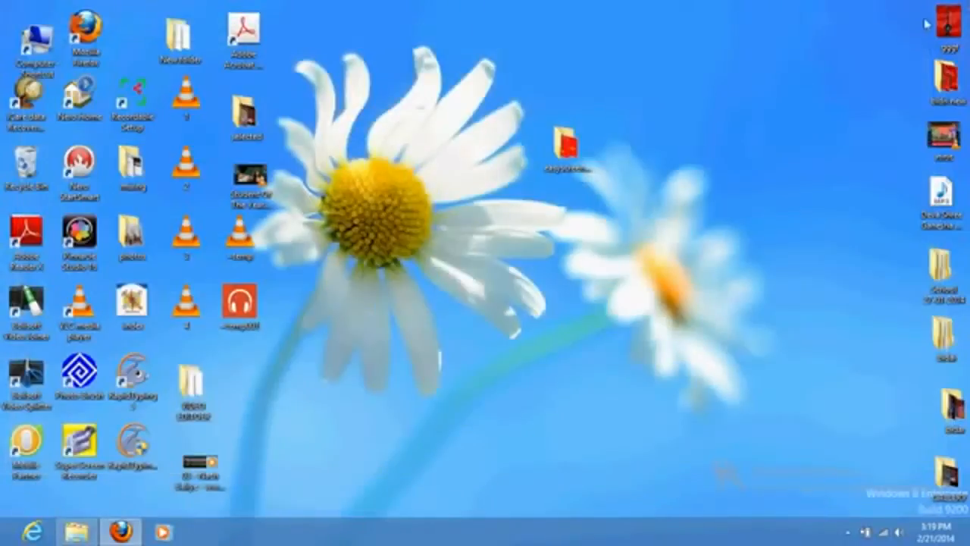
{"action": "mouse_move", "coordinate": [439, 258]}
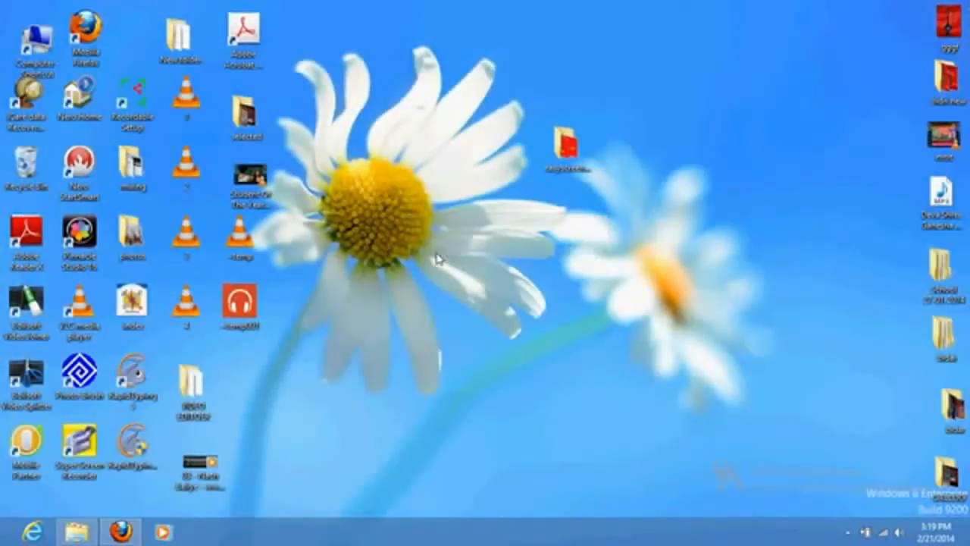
{"action": "mouse_move", "coordinate": [464, 272]}
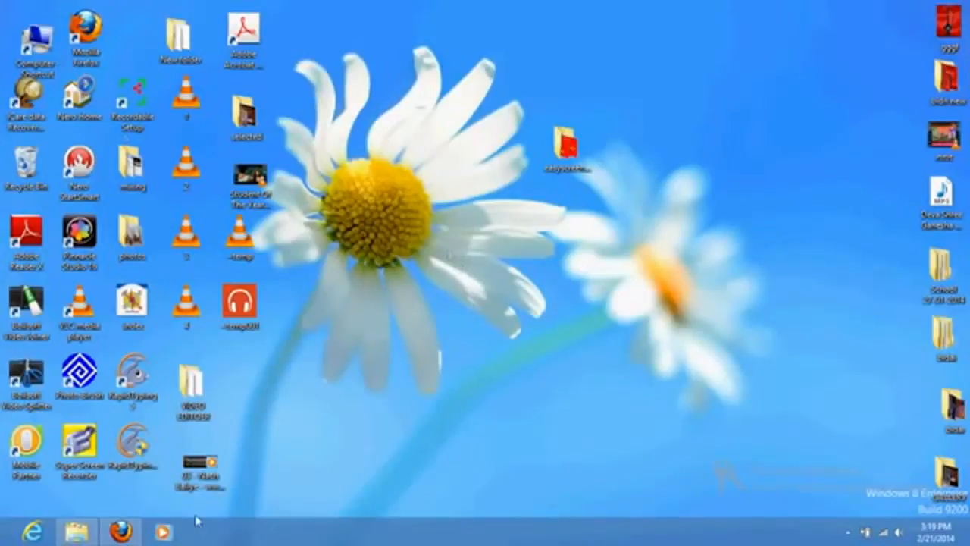
- Google 'android device manager' in the browser and follow the Android Device Manager - Google result
{"action": "left_click", "coordinate": [122, 530]}
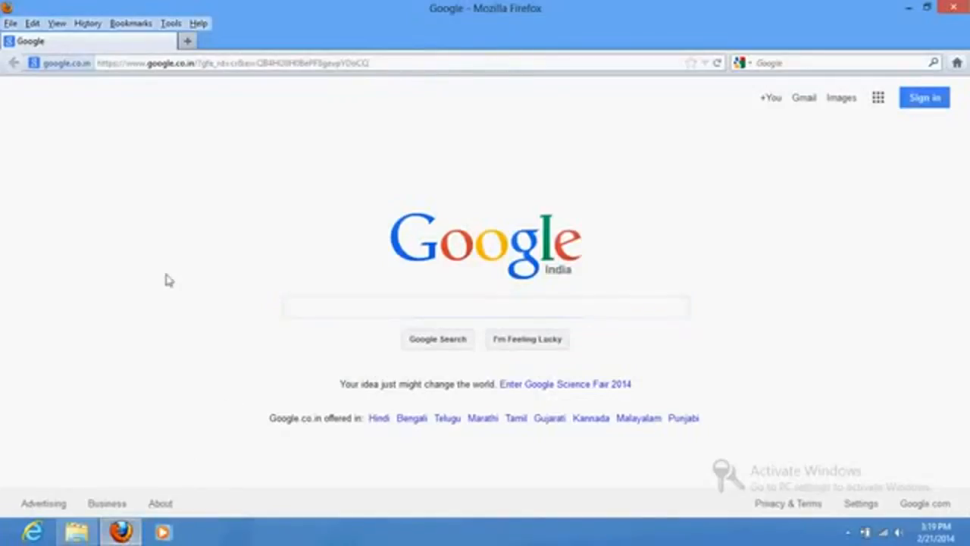
{"action": "left_click", "coordinate": [485, 306]}
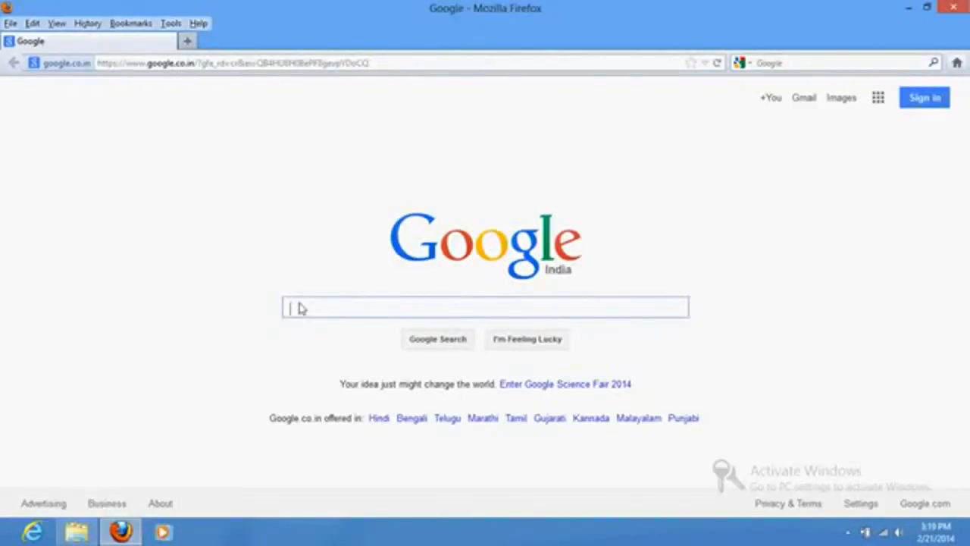
{"action": "type", "text": "AN"}
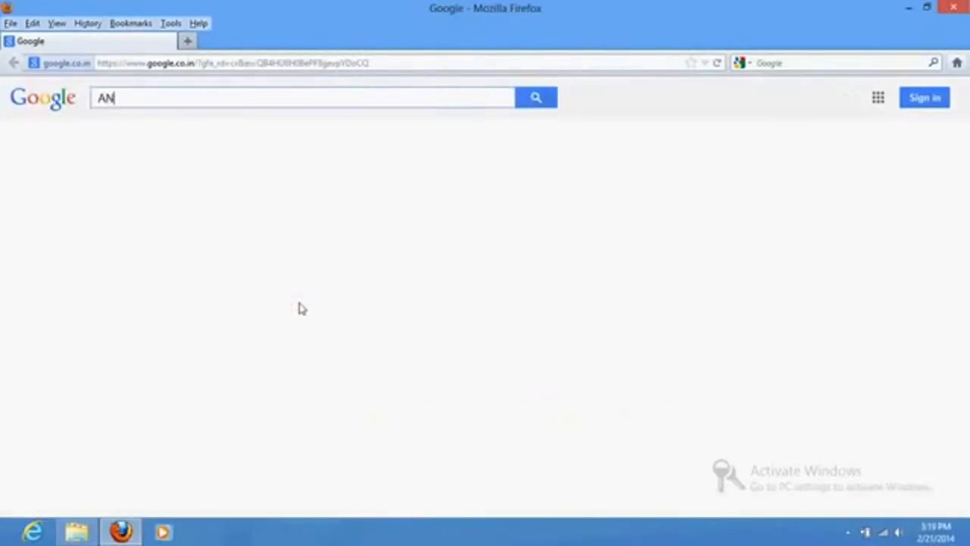
{"action": "type", "text": "DROIDE"}
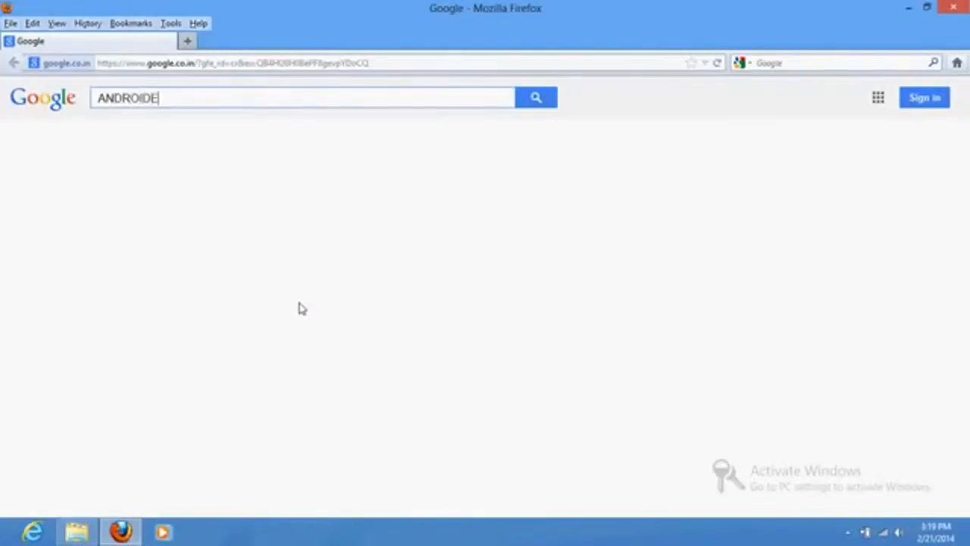
{"action": "type", "text": "DEVICE"}
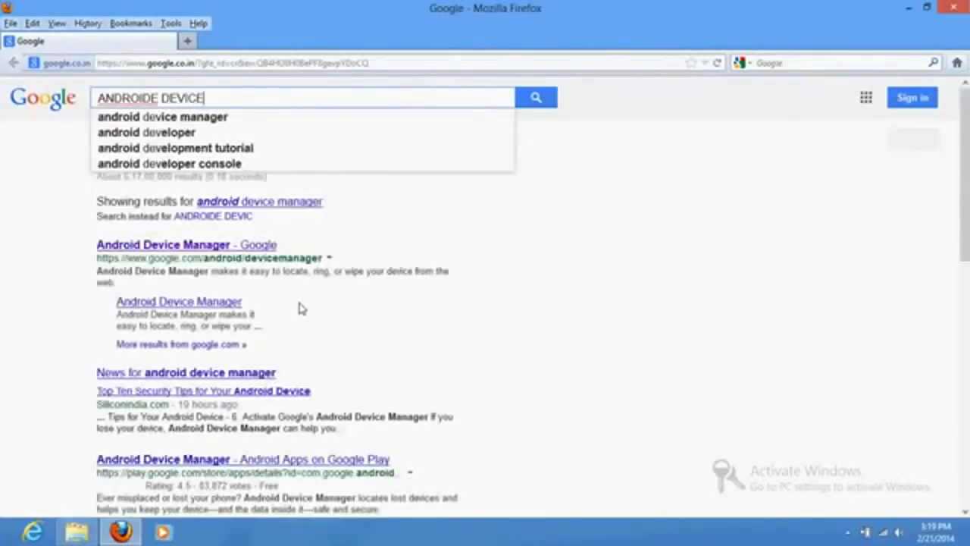
{"action": "left_click", "coordinate": [162, 116]}
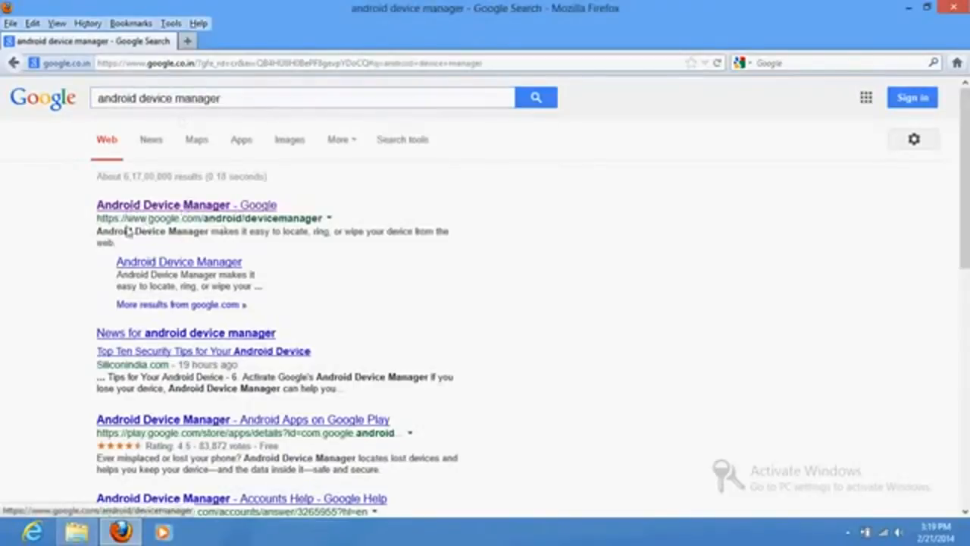
{"action": "left_click", "coordinate": [185, 205]}
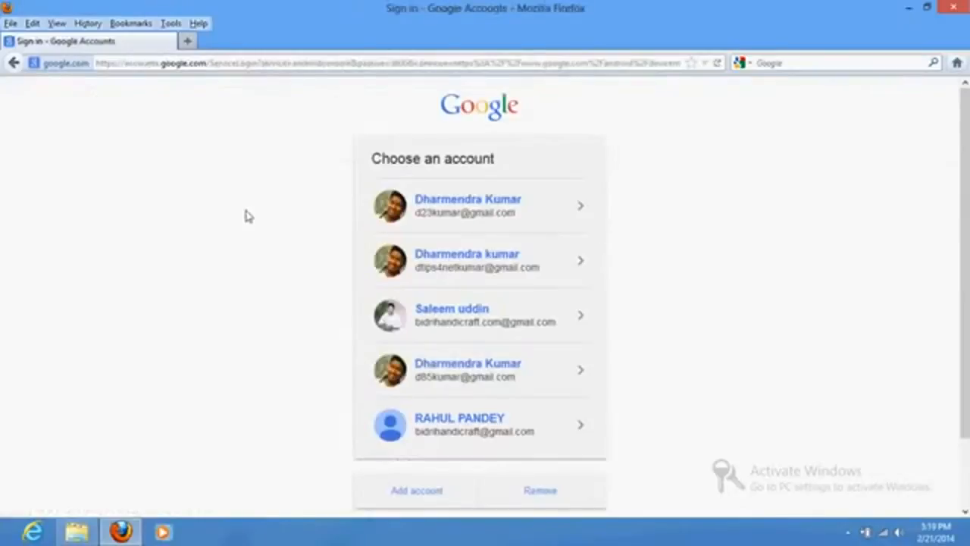
{"action": "mouse_move", "coordinate": [424, 504]}
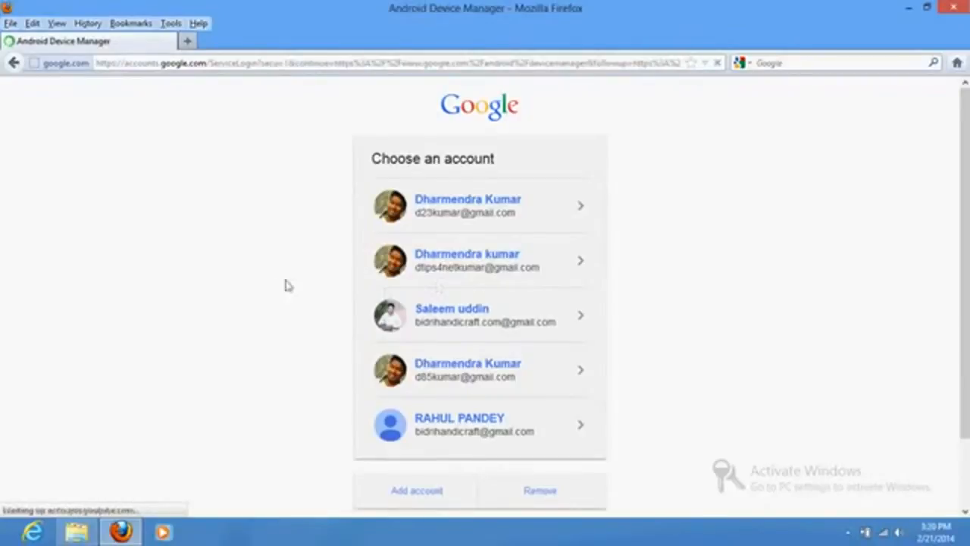
{"action": "left_click", "coordinate": [415, 490]}
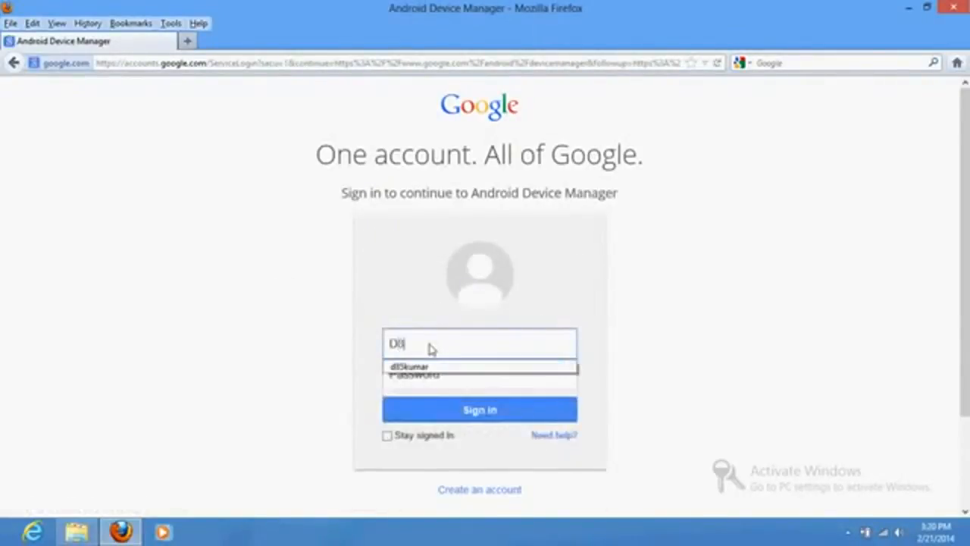
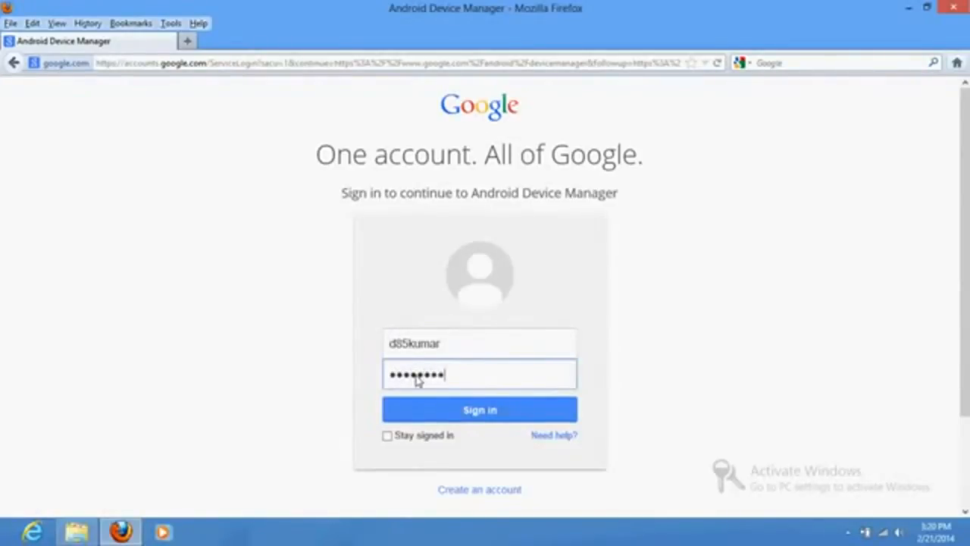
{"action": "left_click", "coordinate": [479, 409]}
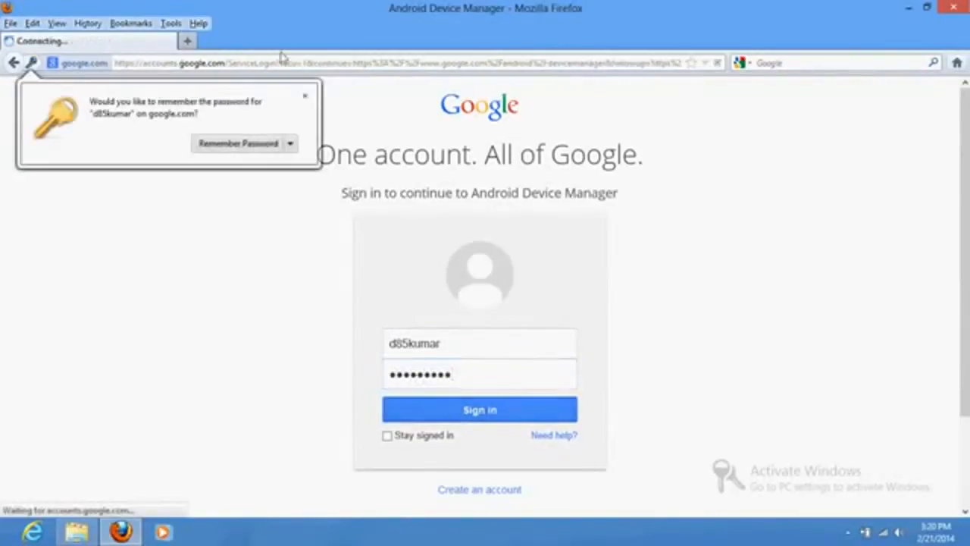
- Dismiss Firefox's remember-password offer and save and continue past the recovery options page
{"action": "left_click", "coordinate": [306, 97]}
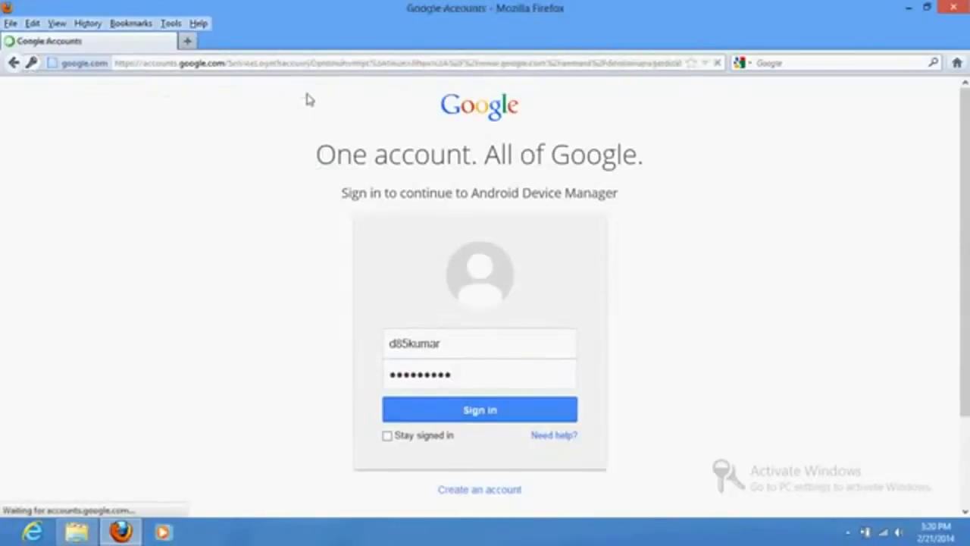
{"action": "left_click", "coordinate": [478, 409]}
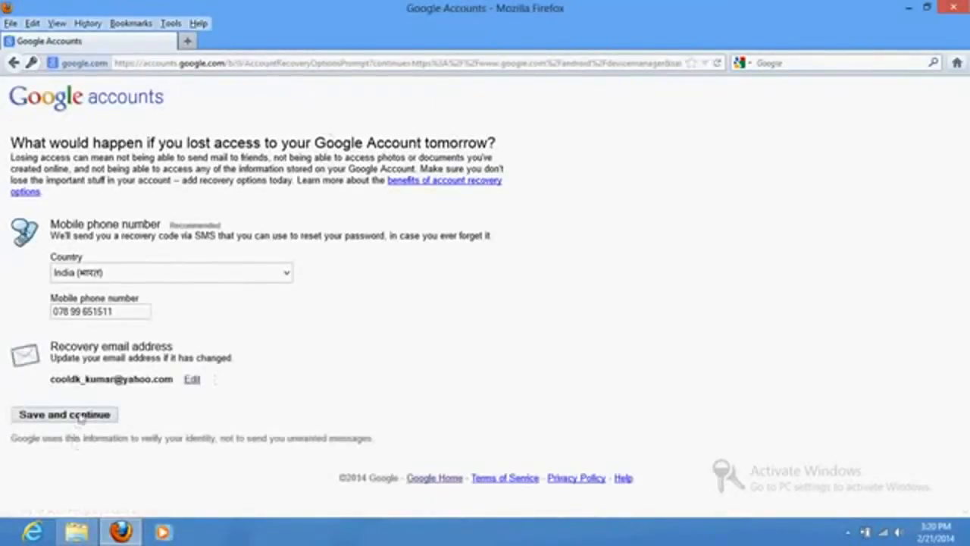
{"action": "left_click", "coordinate": [63, 414]}
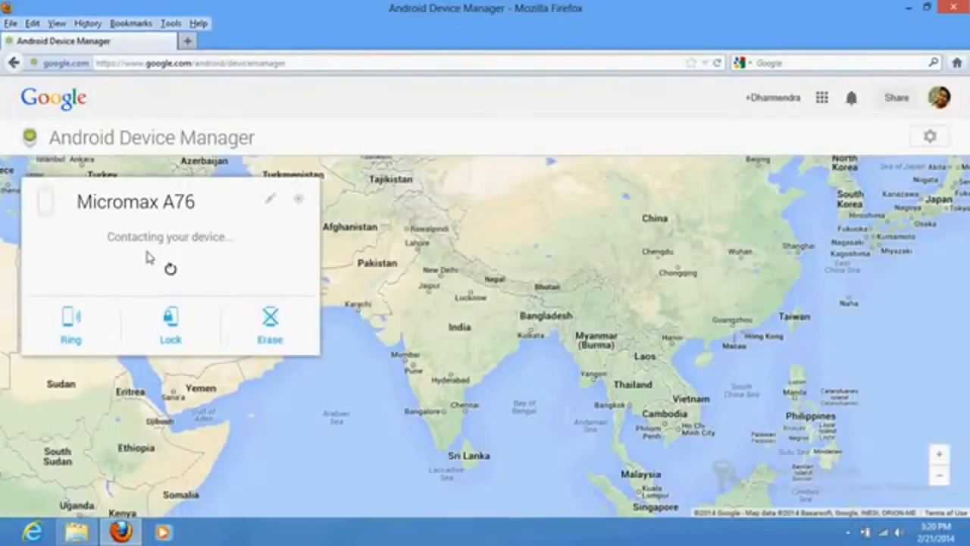
{"action": "mouse_move", "coordinate": [160, 276]}
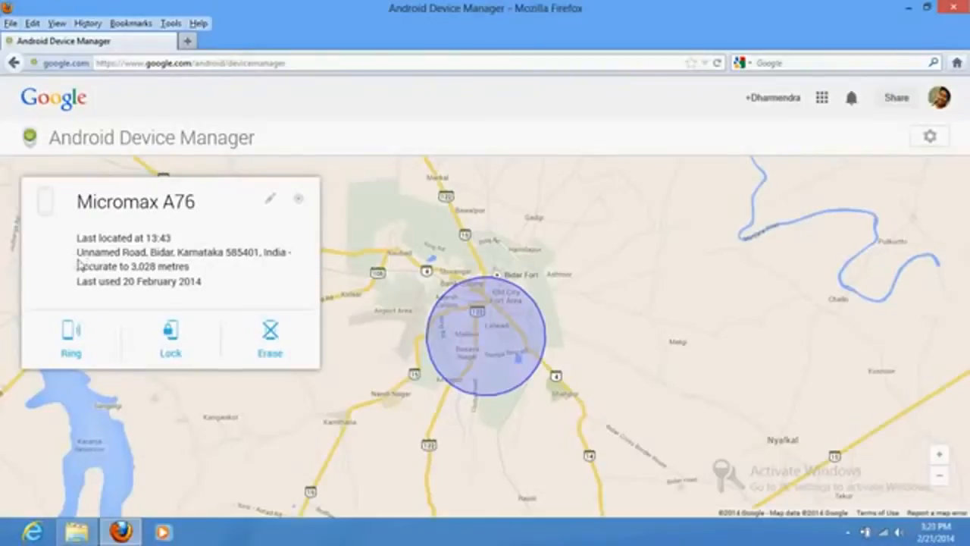
{"action": "mouse_move", "coordinate": [574, 388]}
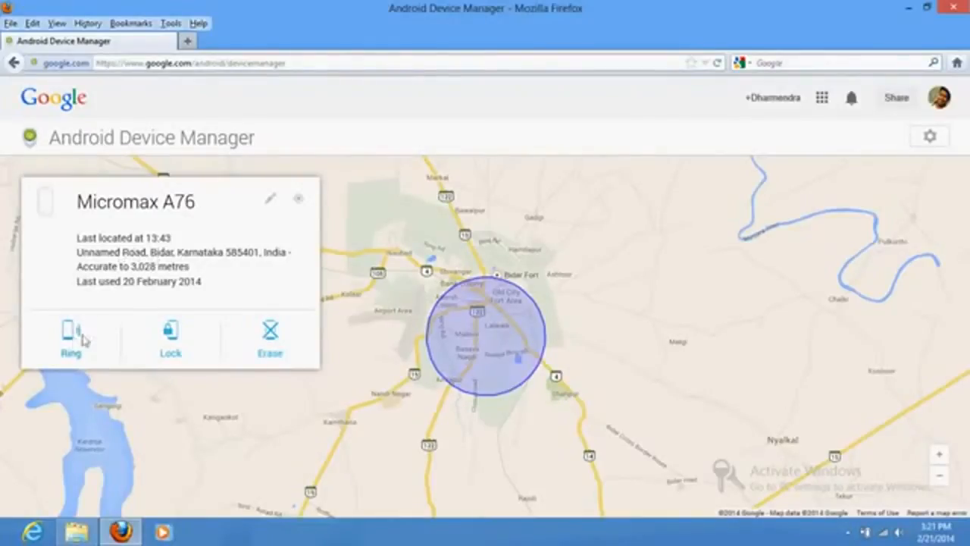
{"action": "left_click", "coordinate": [70, 336]}
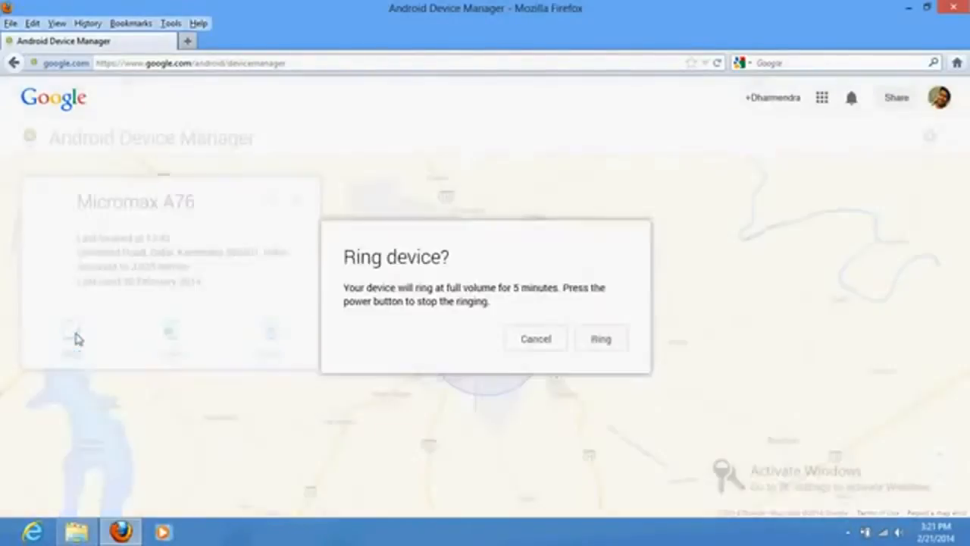
{"action": "mouse_move", "coordinate": [535, 338]}
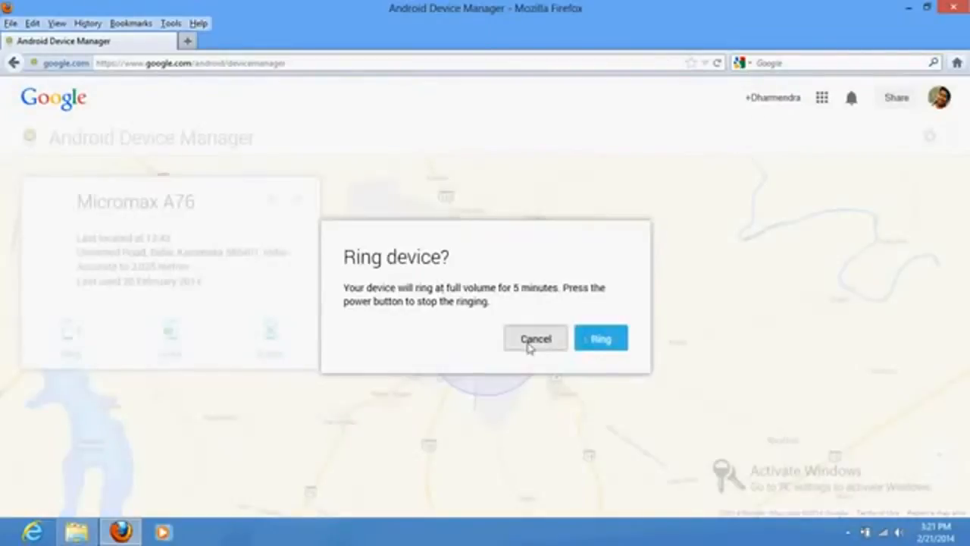
{"action": "left_click", "coordinate": [535, 338]}
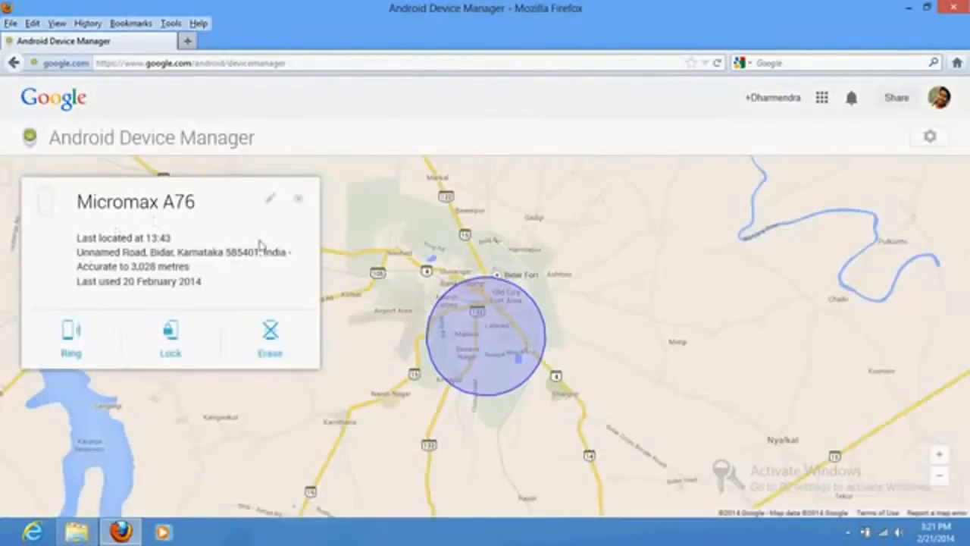
{"action": "mouse_move", "coordinate": [203, 306]}
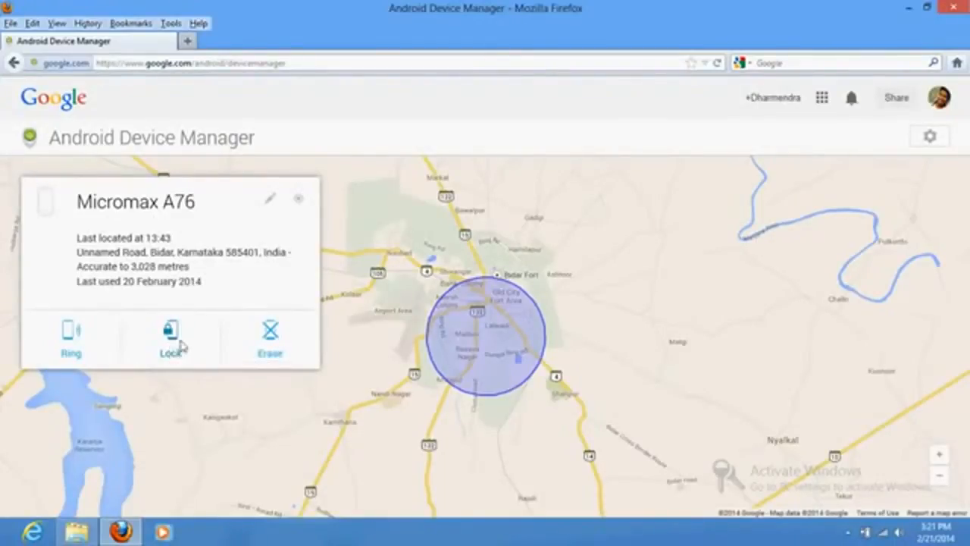
{"action": "left_click", "coordinate": [170, 337]}
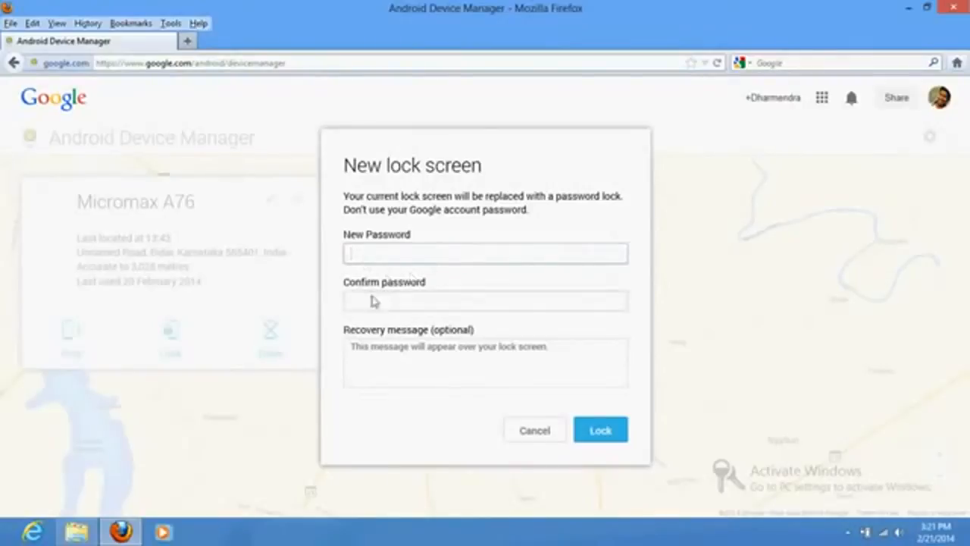
{"action": "mouse_move", "coordinate": [491, 360]}
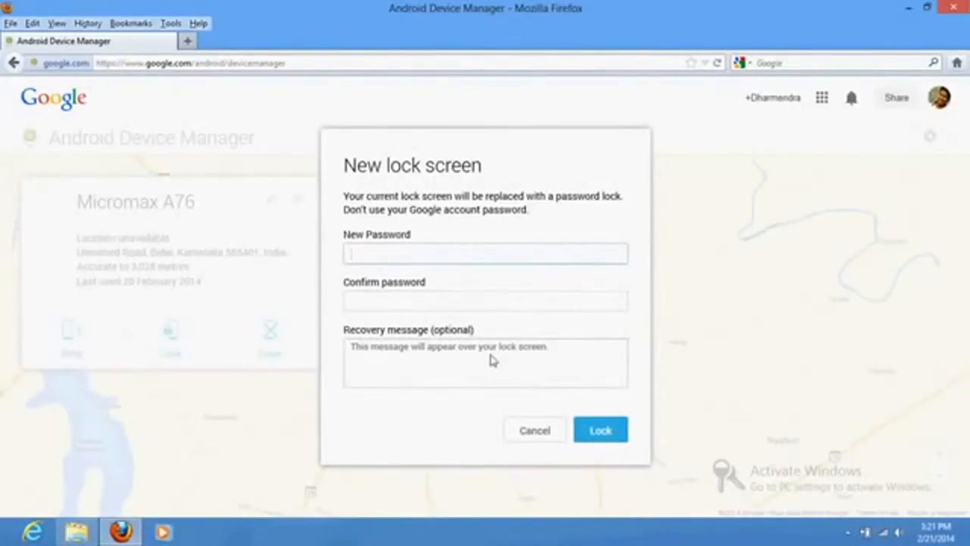
{"action": "mouse_move", "coordinate": [509, 391]}
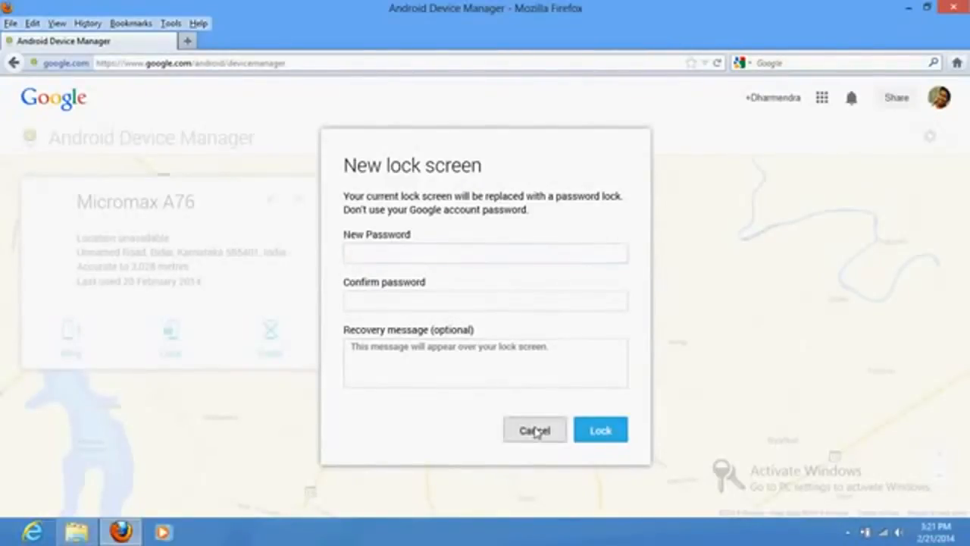
{"action": "left_click", "coordinate": [533, 430]}
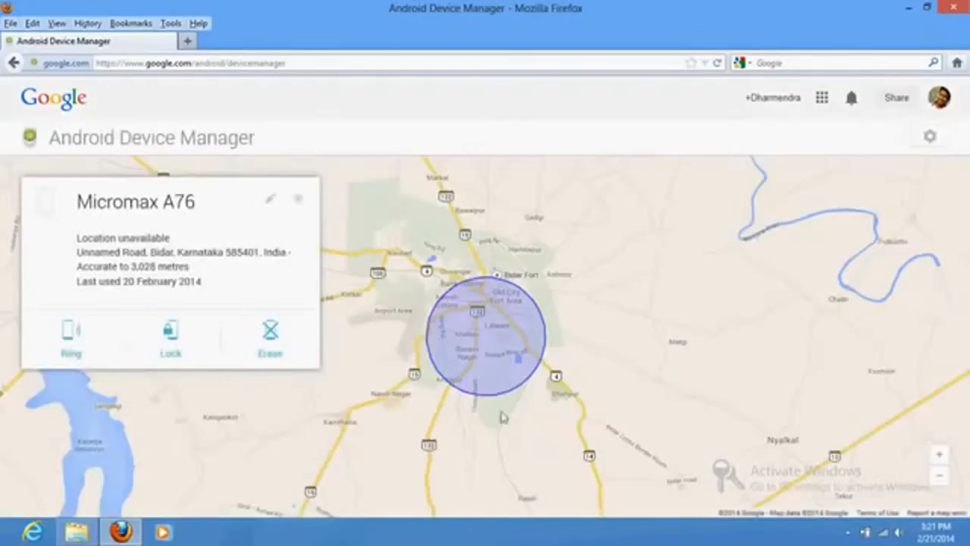
{"action": "left_click", "coordinate": [270, 331]}
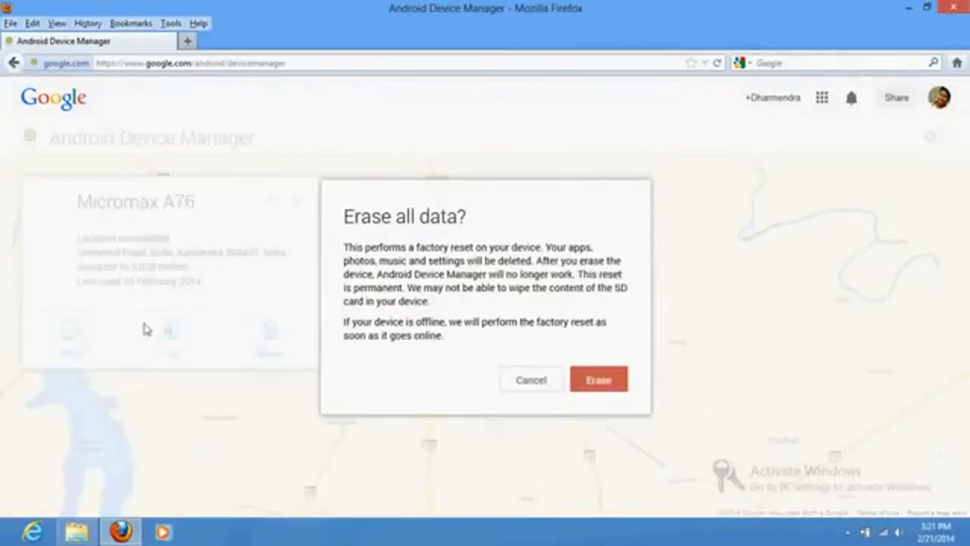
{"action": "mouse_move", "coordinate": [515, 369]}
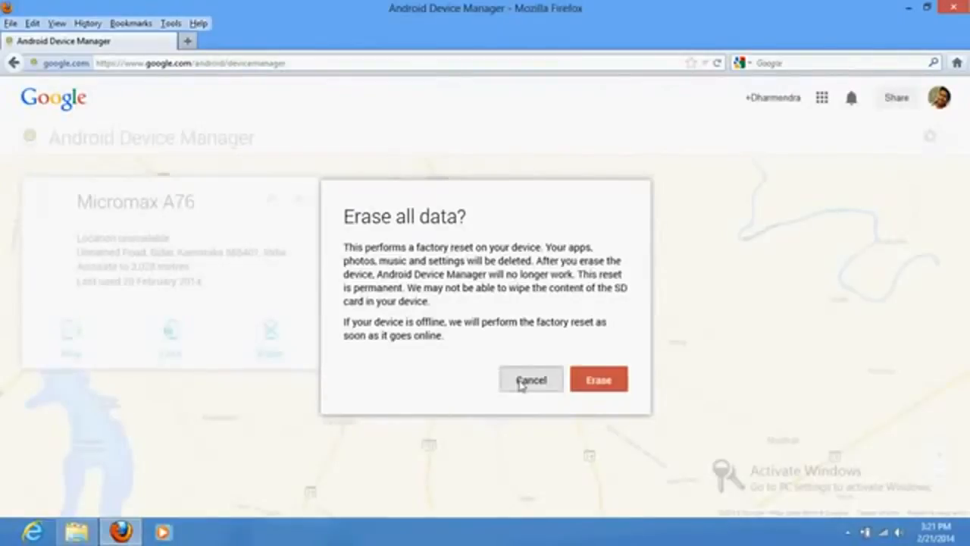
{"action": "left_click", "coordinate": [531, 379]}
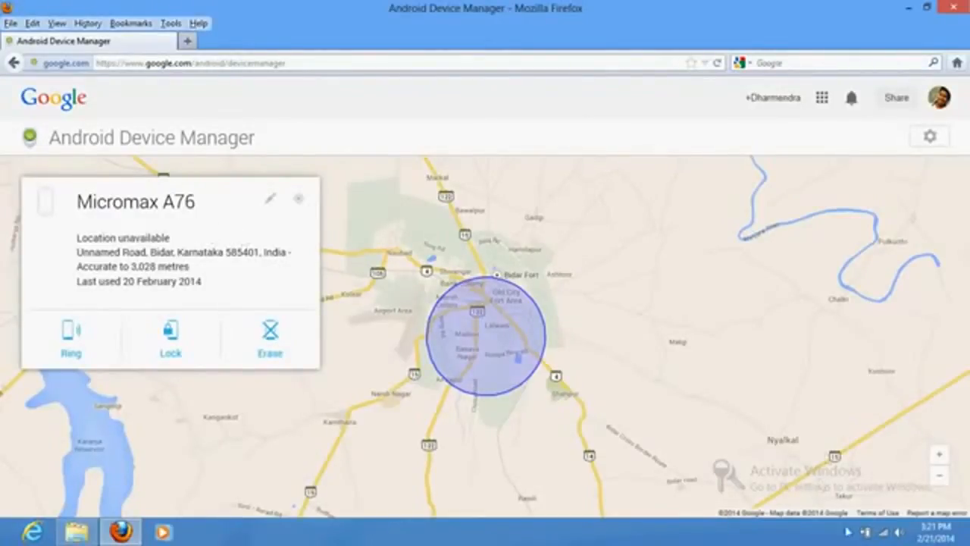
{"action": "mouse_move", "coordinate": [848, 530]}
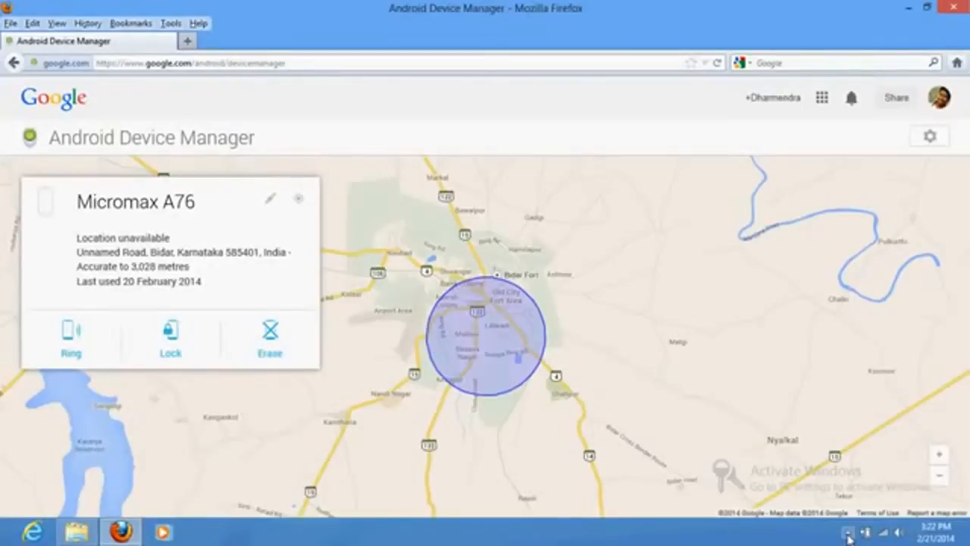
{"action": "mouse_move", "coordinate": [812, 403]}
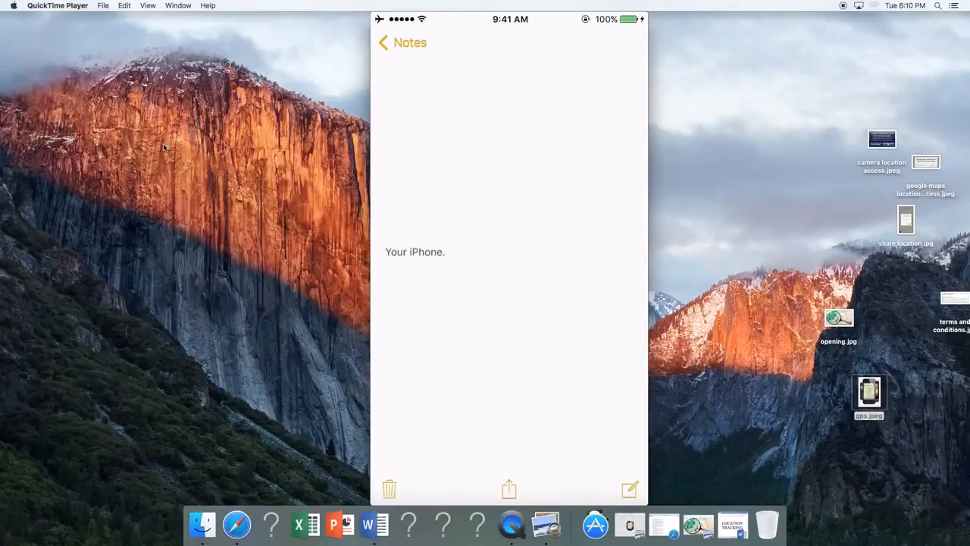
{"action": "mouse_move", "coordinate": [732, 525]}
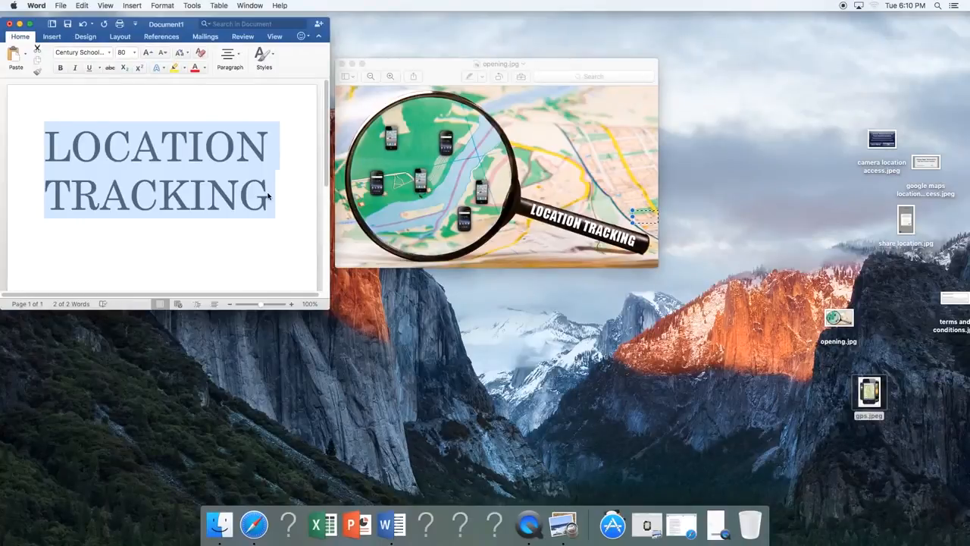
- Title the Word page SHOCKING & CREEPY, show gps.jpeg below the map, then switch to Safari's Macworld article
{"action": "type", "text": "SHOCKING & CREEPY"}
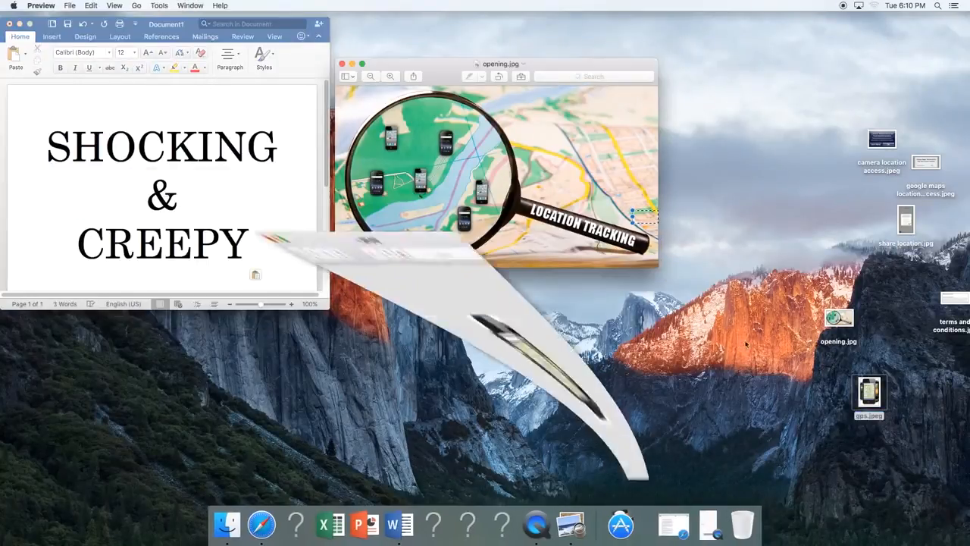
{"action": "double_click", "coordinate": [870, 394]}
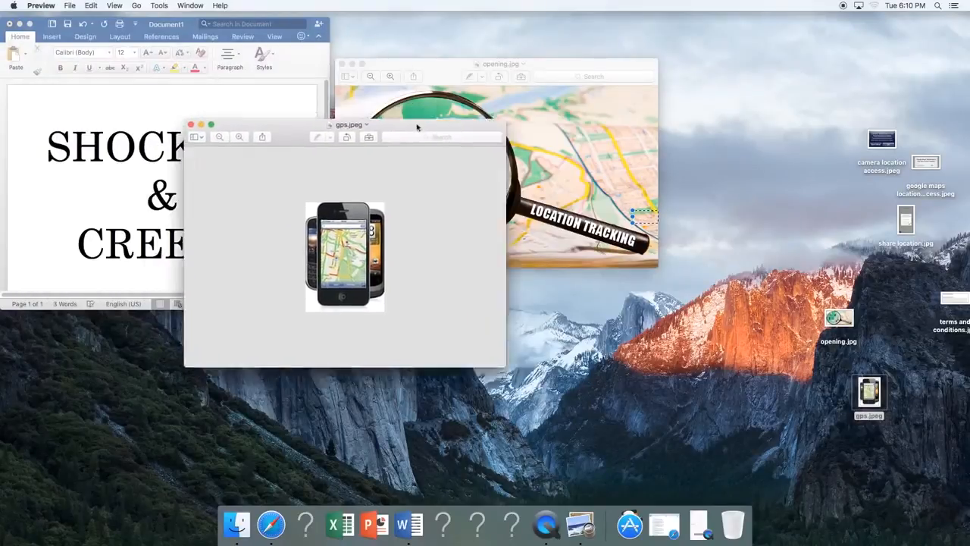
{"action": "left_click_drag", "start_coordinate": [346, 124], "coordinate": [527, 260]}
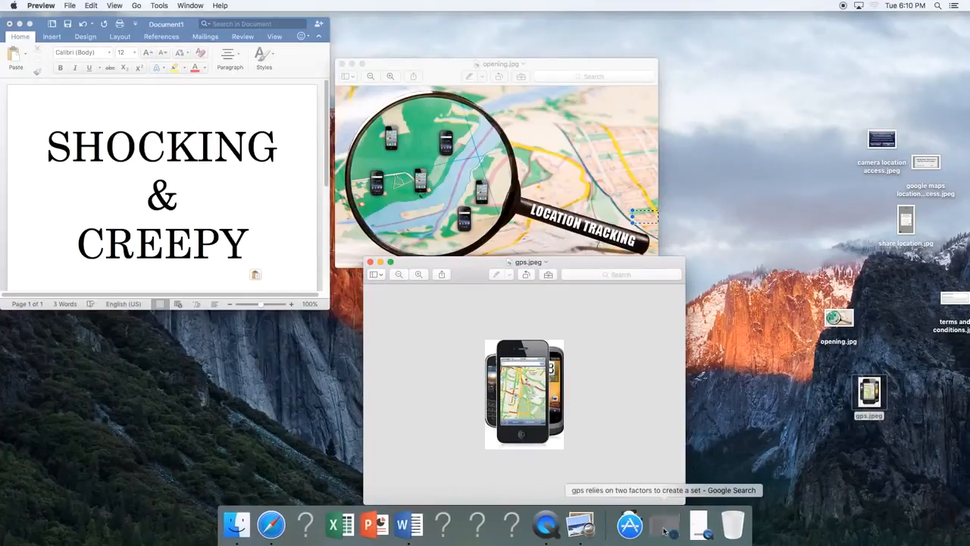
{"action": "left_click", "coordinate": [288, 524]}
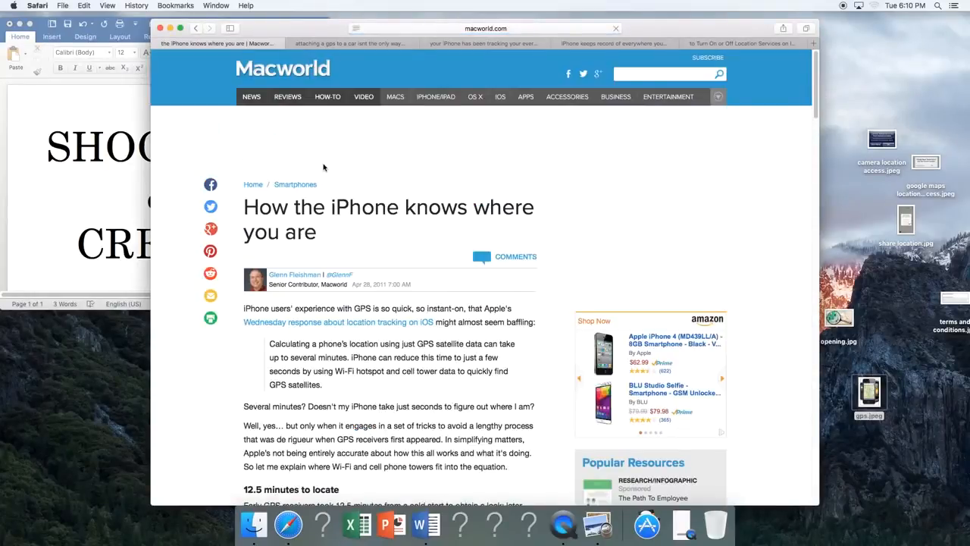
- Highlight the Macworld paragraphs explaining how GPS fixes the iPhone's coordinates
{"action": "scroll", "scroll_direction": "down", "scroll_amount": 3}
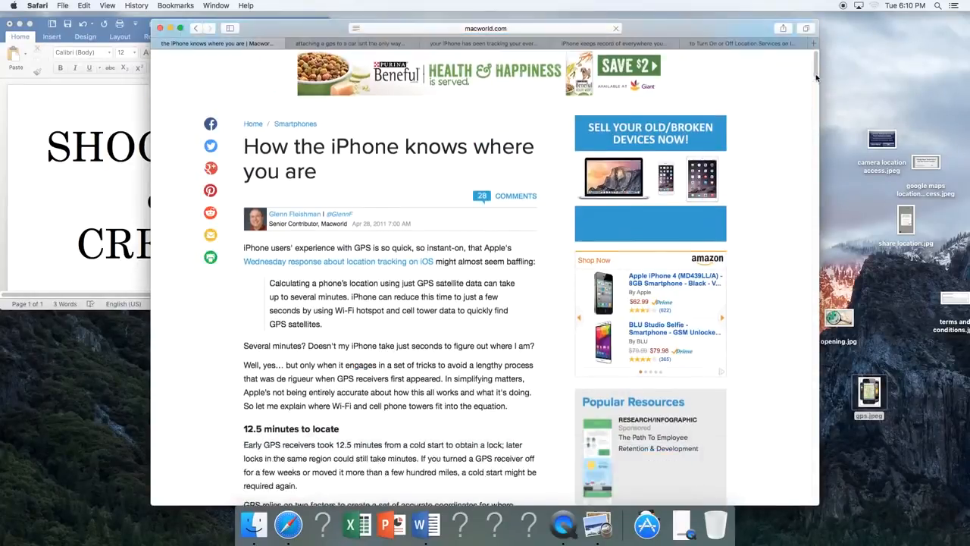
{"action": "scroll", "scroll_direction": "down", "scroll_amount": 3}
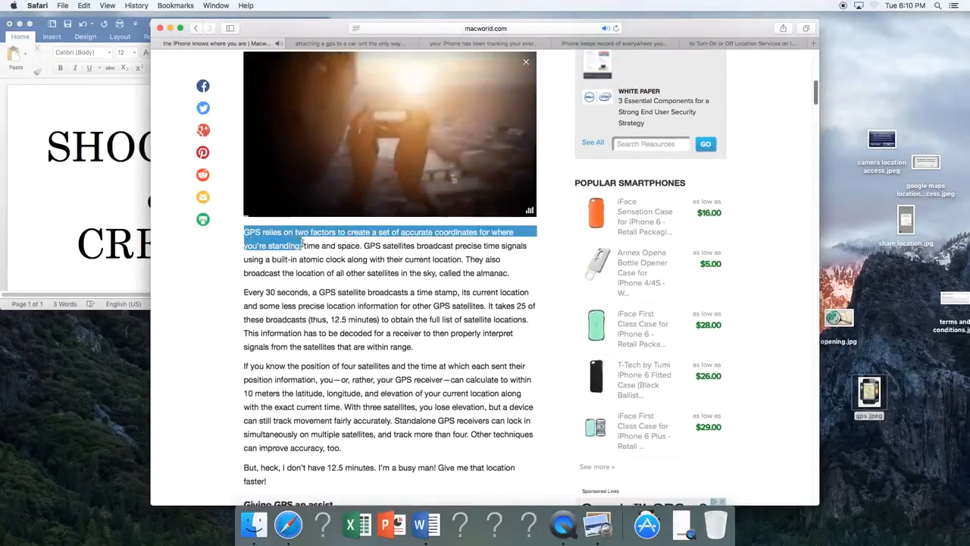
{"action": "left_click_drag", "start_coordinate": [301, 246], "coordinate": [421, 346]}
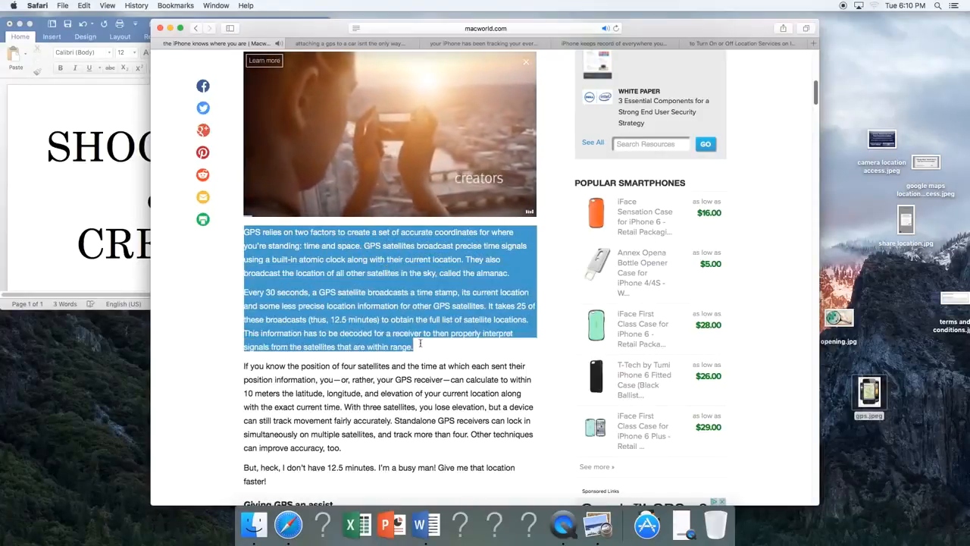
{"action": "left_click", "coordinate": [389, 133]}
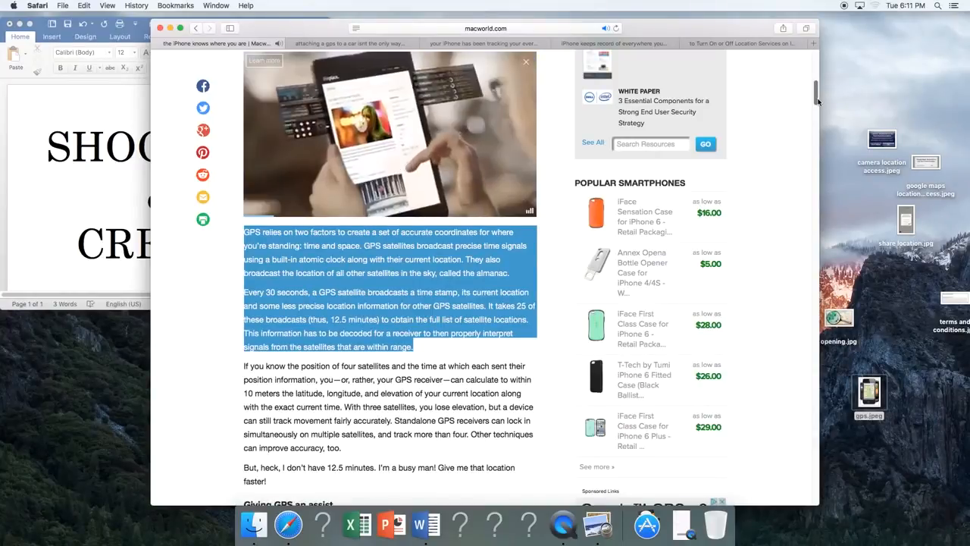
- Highlight the Wi-Fi based positioning paragraph, then bring up the CNN GPS tracking article
{"action": "scroll", "scroll_direction": "down", "scroll_amount": 3}
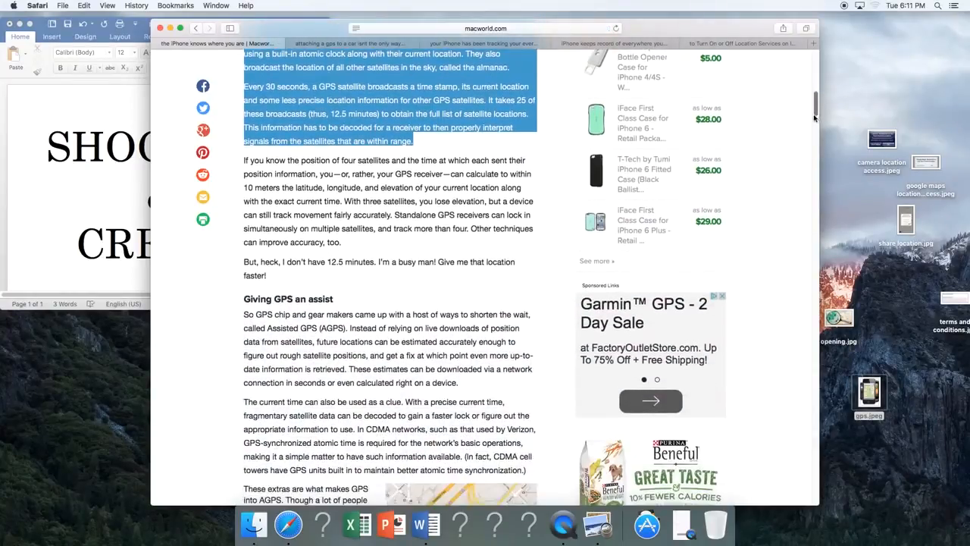
{"action": "scroll", "scroll_direction": "down", "scroll_amount": 3}
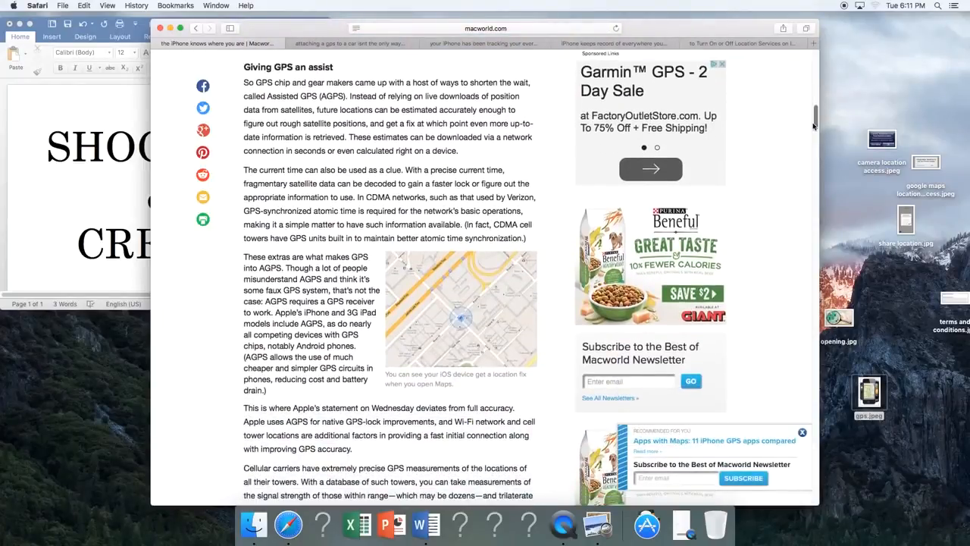
{"action": "scroll", "scroll_direction": "down", "scroll_amount": 3}
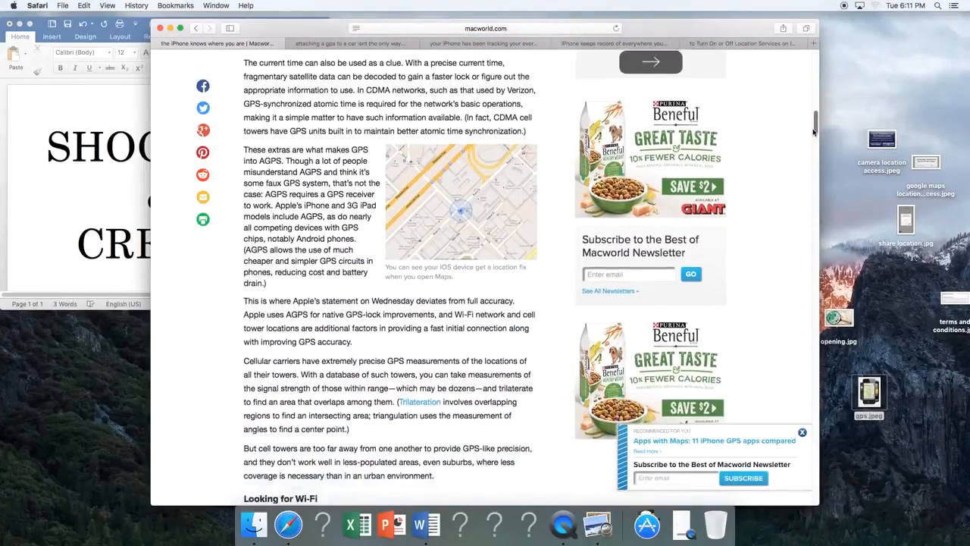
{"action": "scroll", "scroll_direction": "down", "scroll_amount": 3}
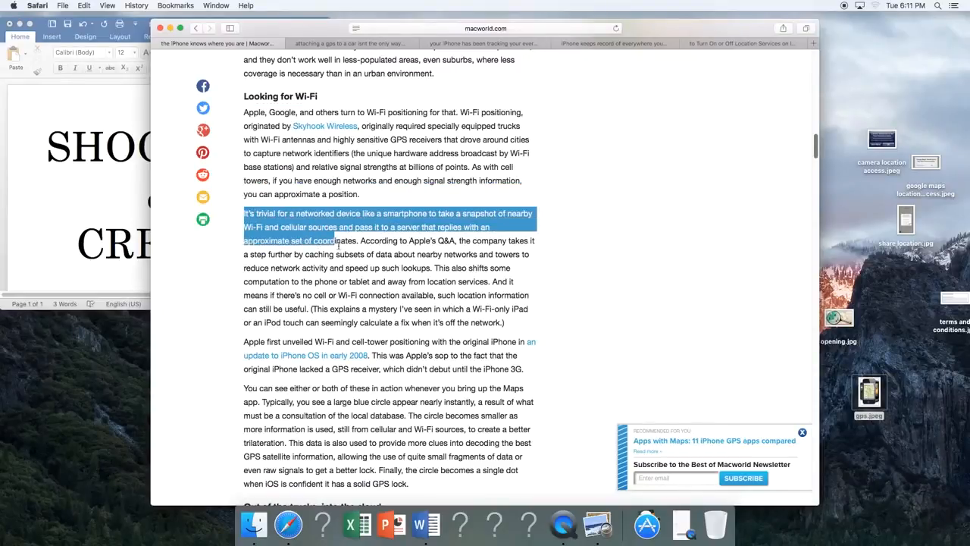
{"action": "left_click_drag", "start_coordinate": [318, 239], "coordinate": [503, 321]}
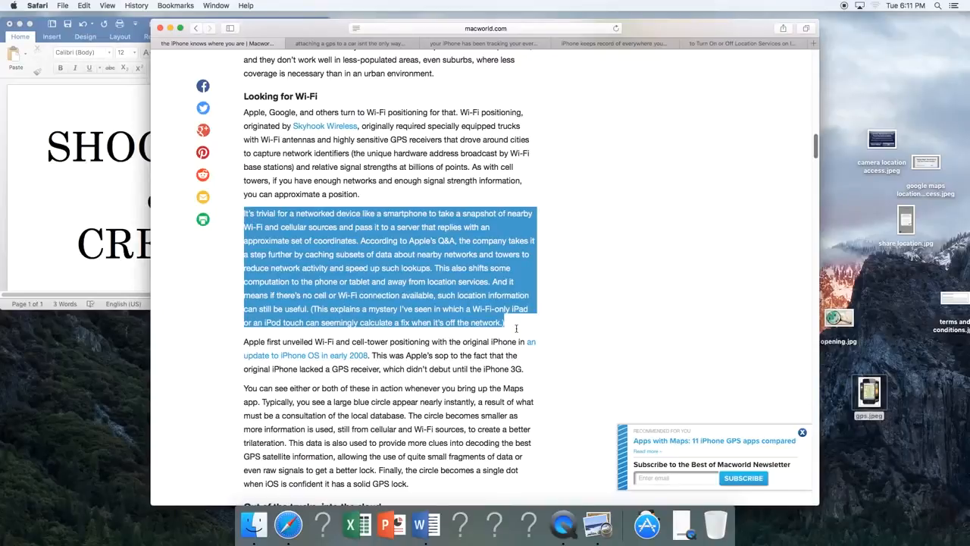
{"action": "left_click", "coordinate": [352, 42]}
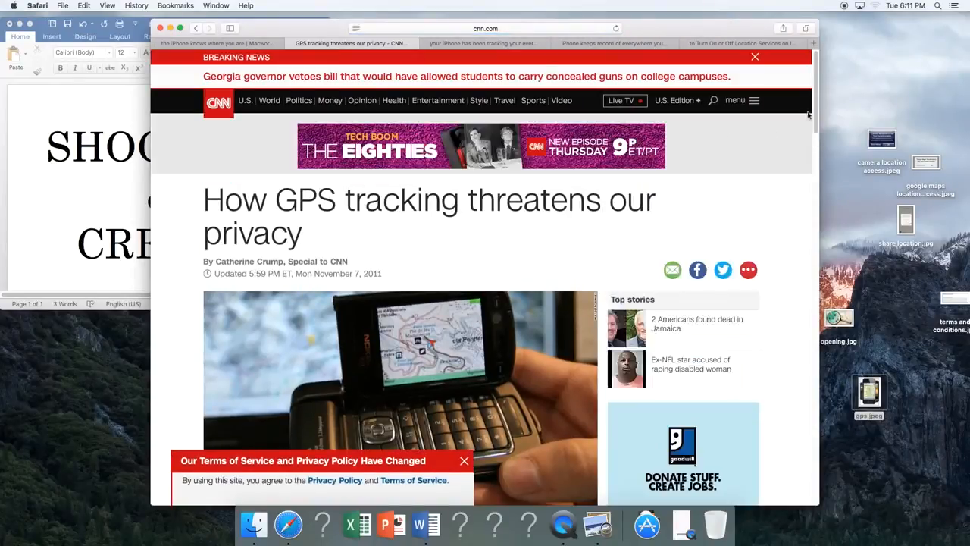
- Highlight the CNN paragraph beginning 'Attaching a GPS to a car' about tracking through cell phones
{"action": "scroll", "scroll_direction": "down", "scroll_amount": 3}
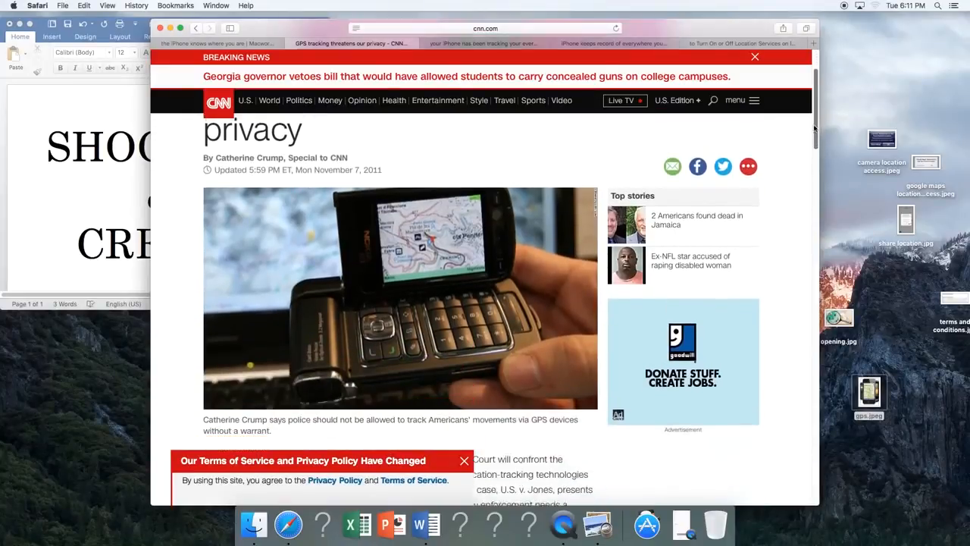
{"action": "scroll", "scroll_direction": "down", "scroll_amount": 3}
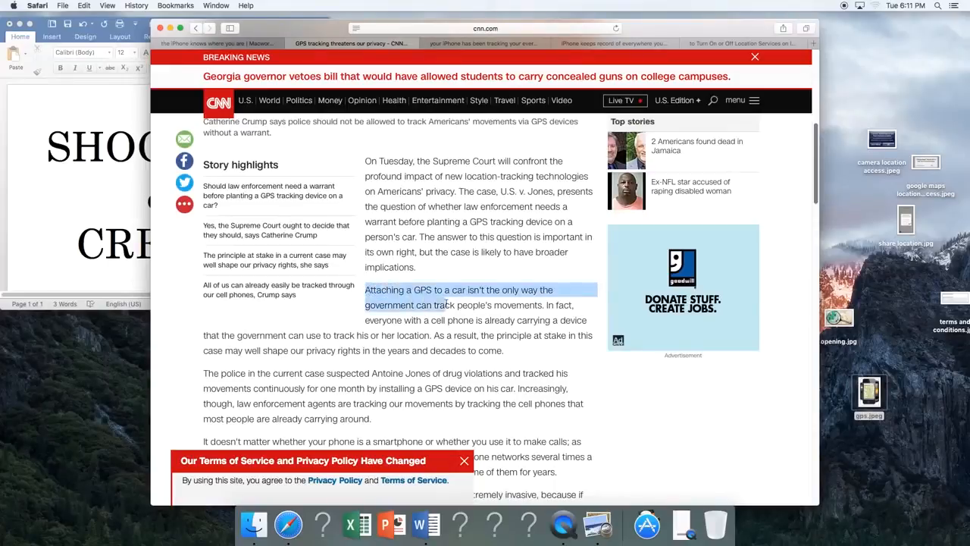
{"action": "left_click_drag", "start_coordinate": [447, 305], "coordinate": [501, 350]}
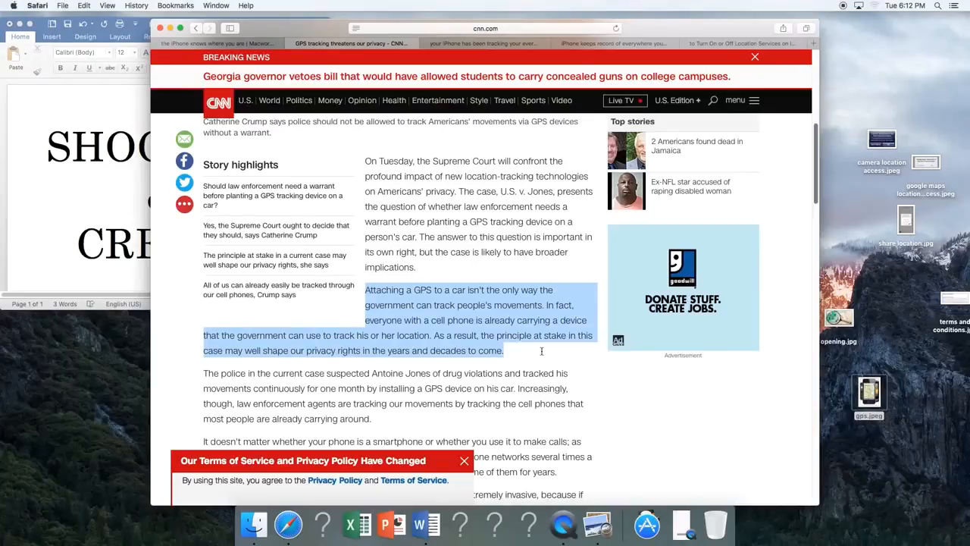
{"action": "mouse_move", "coordinate": [822, 182]}
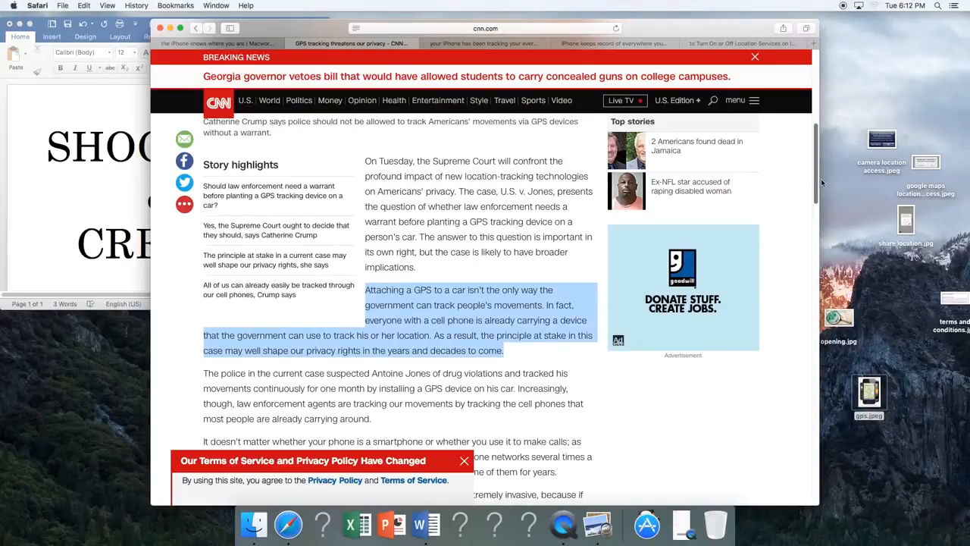
{"action": "scroll", "scroll_direction": "down", "scroll_amount": 3}
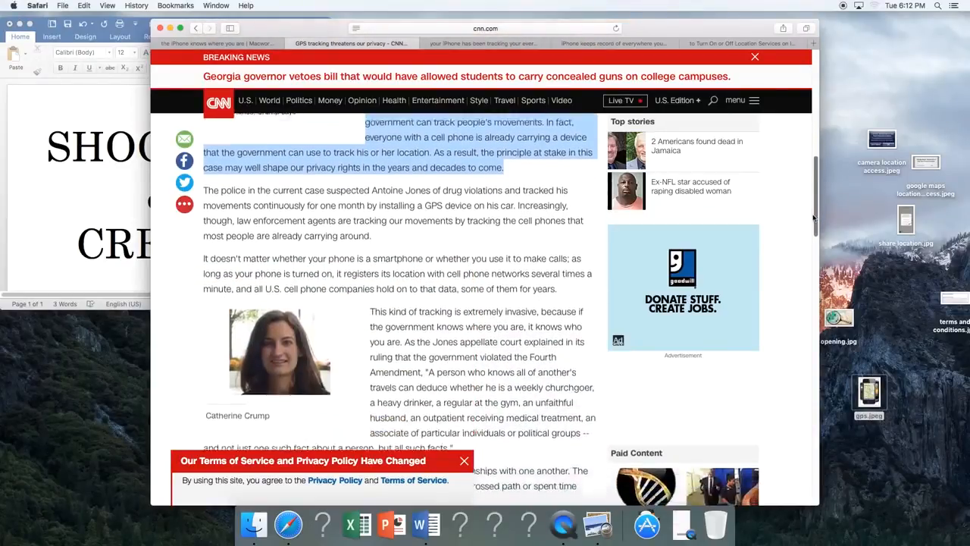
{"action": "scroll", "scroll_direction": "down", "scroll_amount": 3}
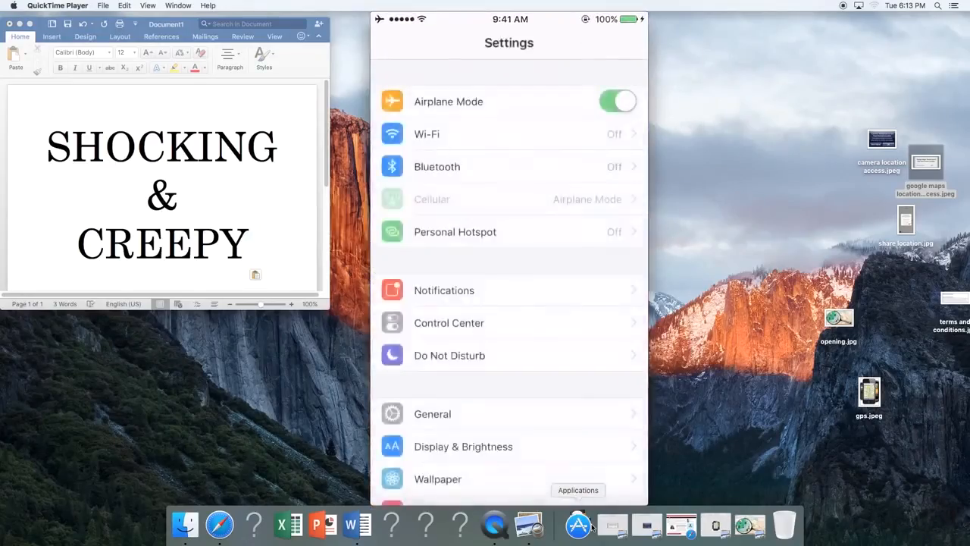
- Navigate iOS Settings to Privacy > Location Services > System Services > Frequent Locations
{"action": "scroll", "scroll_direction": "down", "scroll_amount": 3}
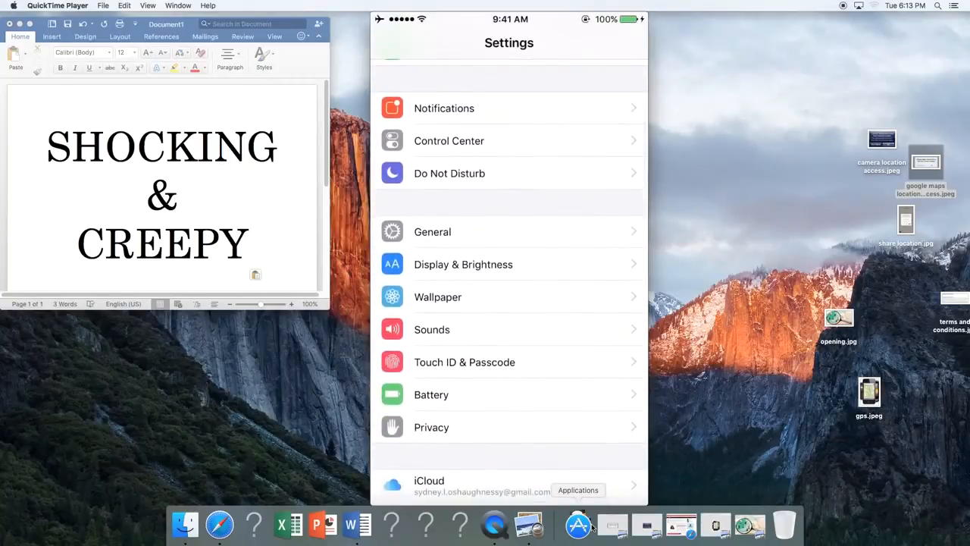
{"action": "left_click", "coordinate": [430, 427]}
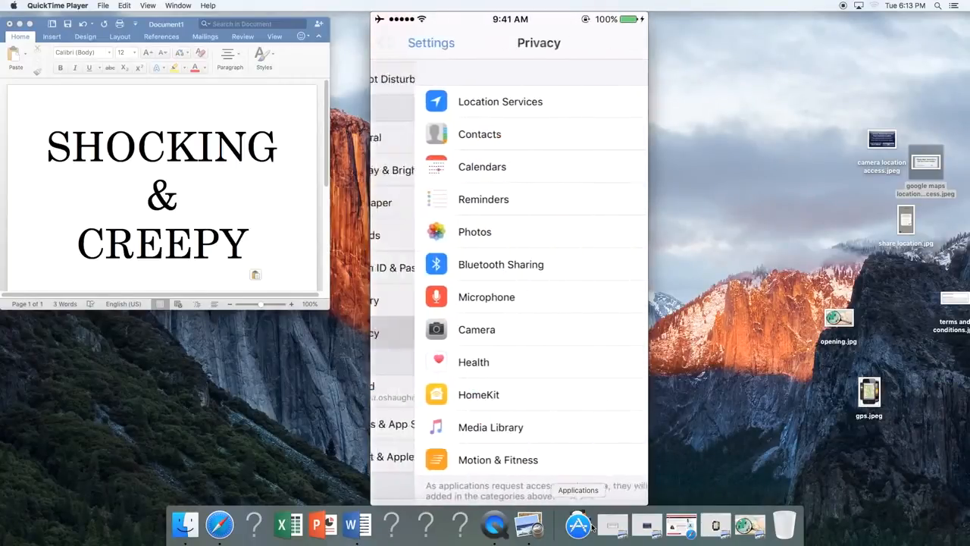
{"action": "left_click", "coordinate": [500, 100]}
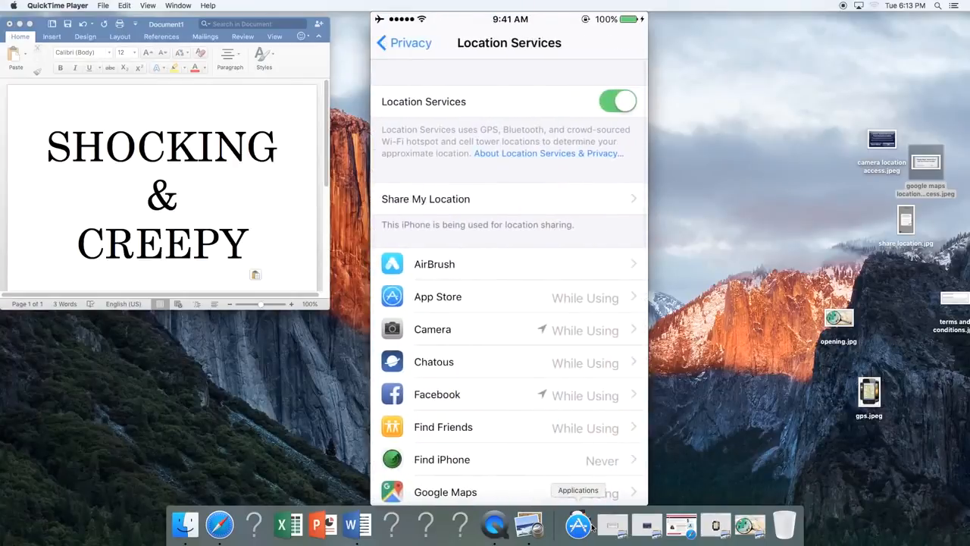
{"action": "scroll", "scroll_direction": "down", "scroll_amount": 3}
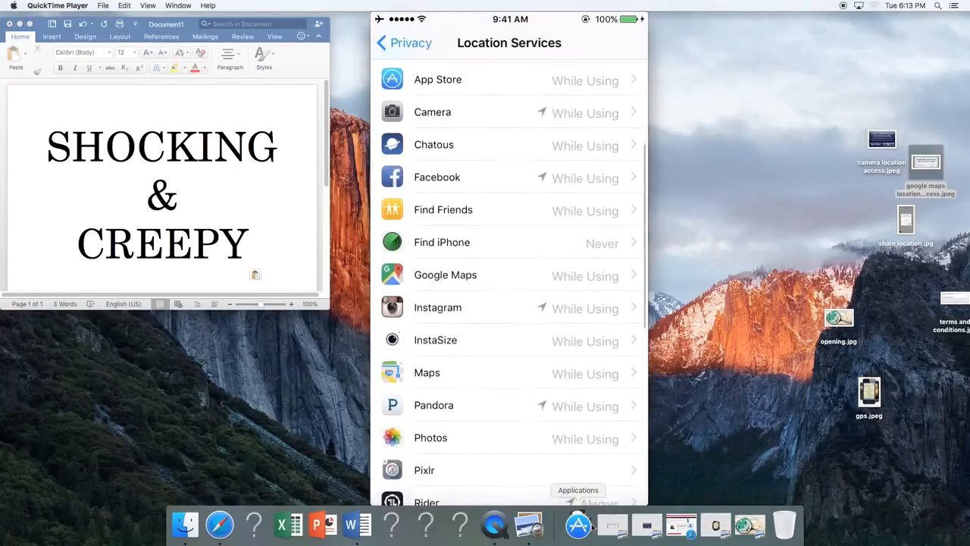
{"action": "scroll", "scroll_direction": "down", "scroll_amount": 3}
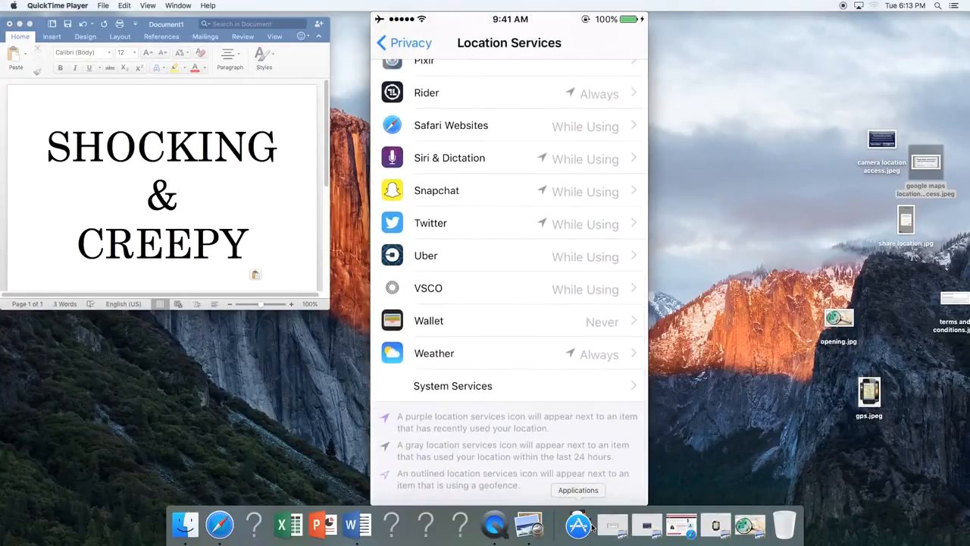
{"action": "left_click", "coordinate": [451, 384]}
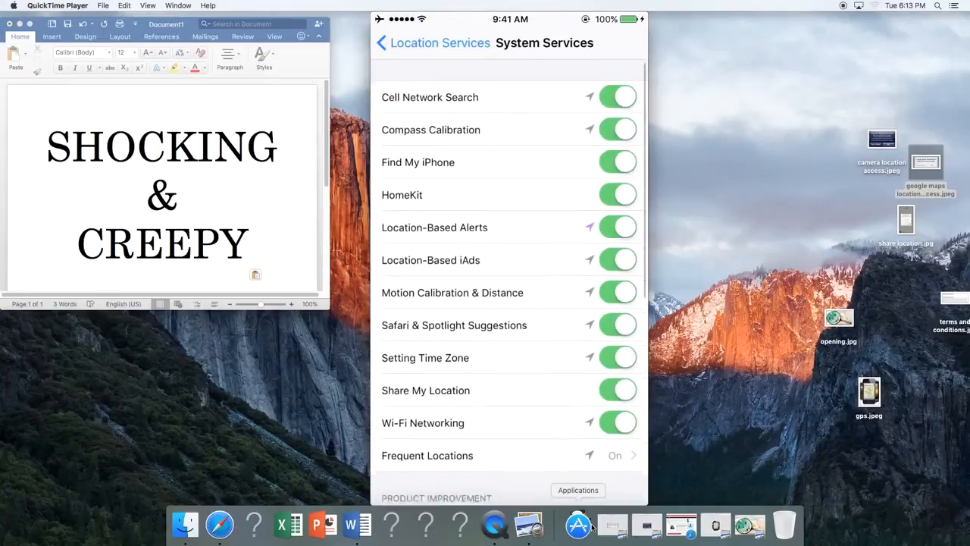
{"action": "left_click", "coordinate": [427, 454]}
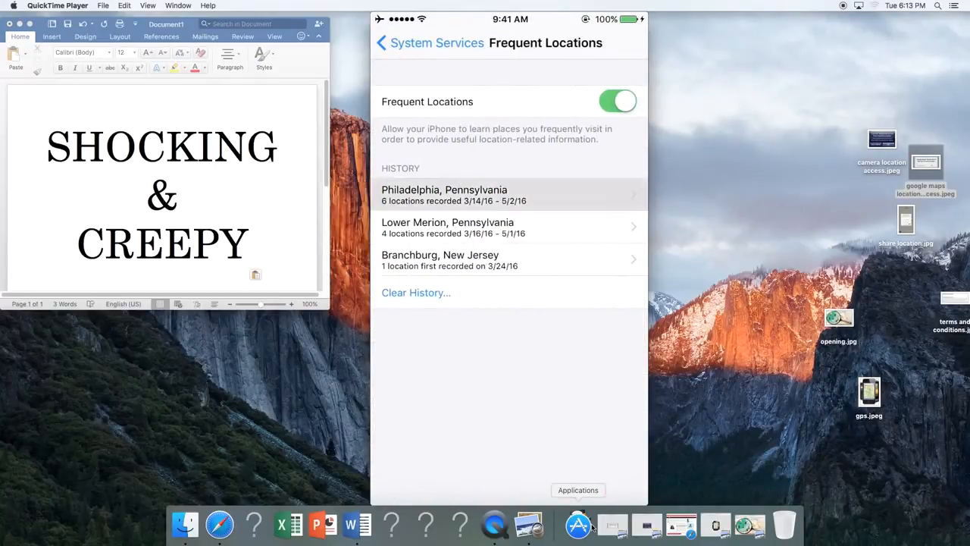
- Browse the recorded Philadelphia places and view the logged visit times for one of them
{"action": "left_click", "coordinate": [507, 194]}
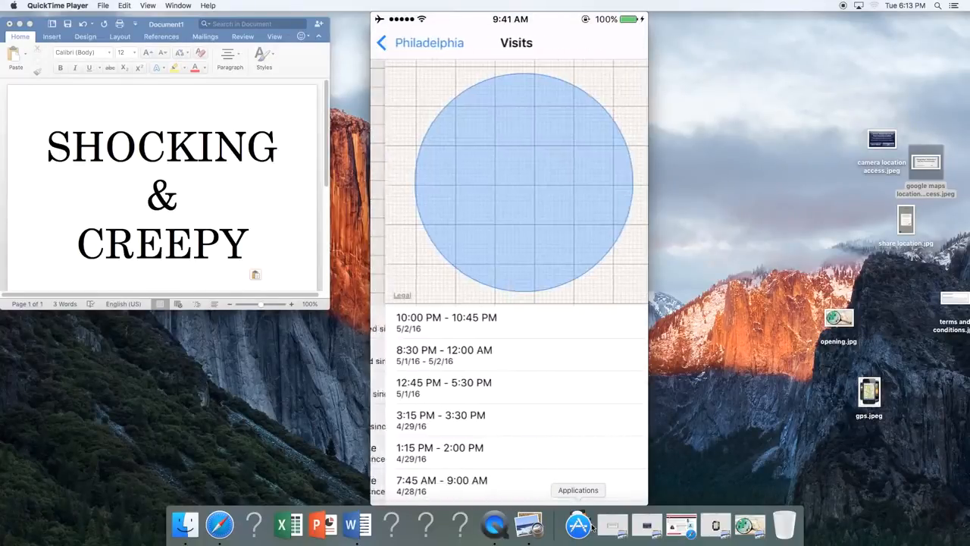
{"action": "scroll", "scroll_direction": "down", "scroll_amount": 3}
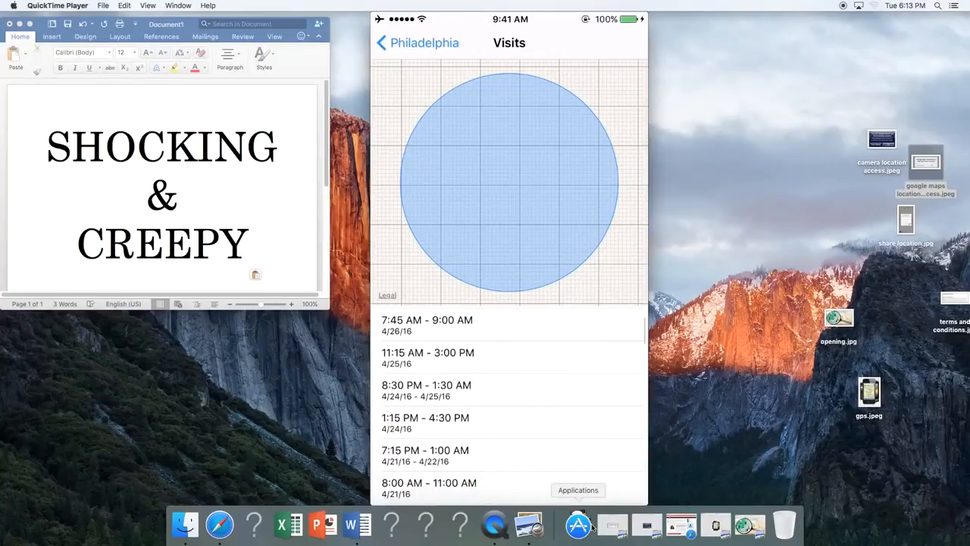
{"action": "scroll", "scroll_direction": "down", "scroll_amount": 3}
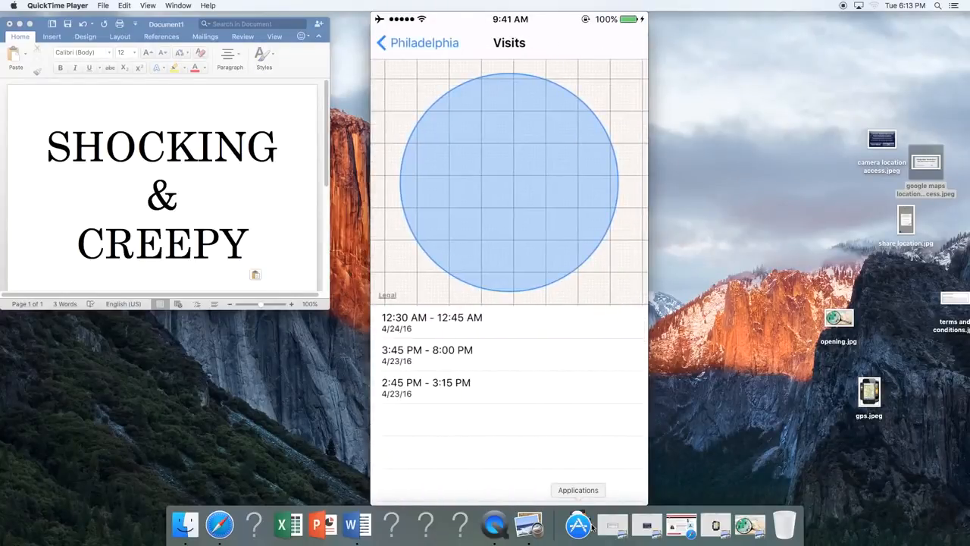
{"action": "left_click", "coordinate": [382, 42]}
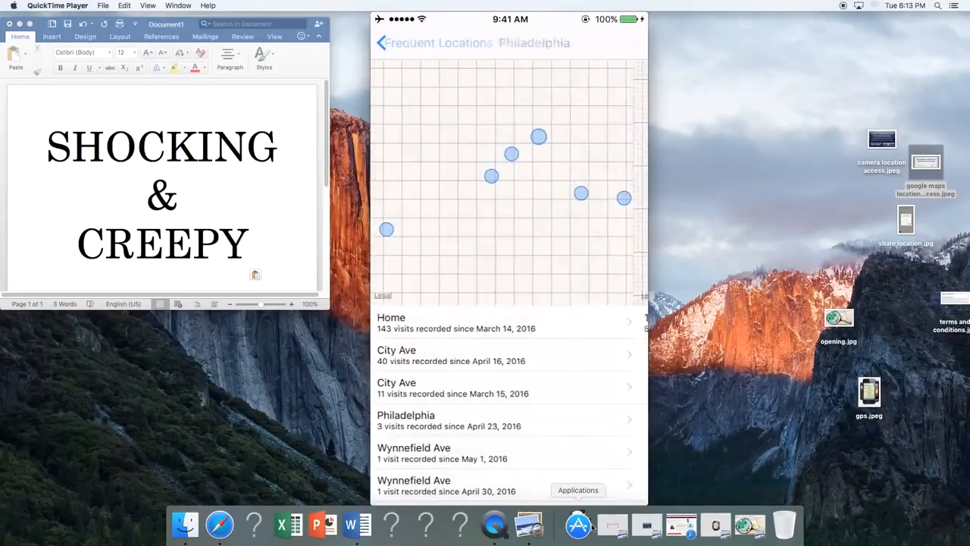
{"action": "left_click", "coordinate": [503, 420]}
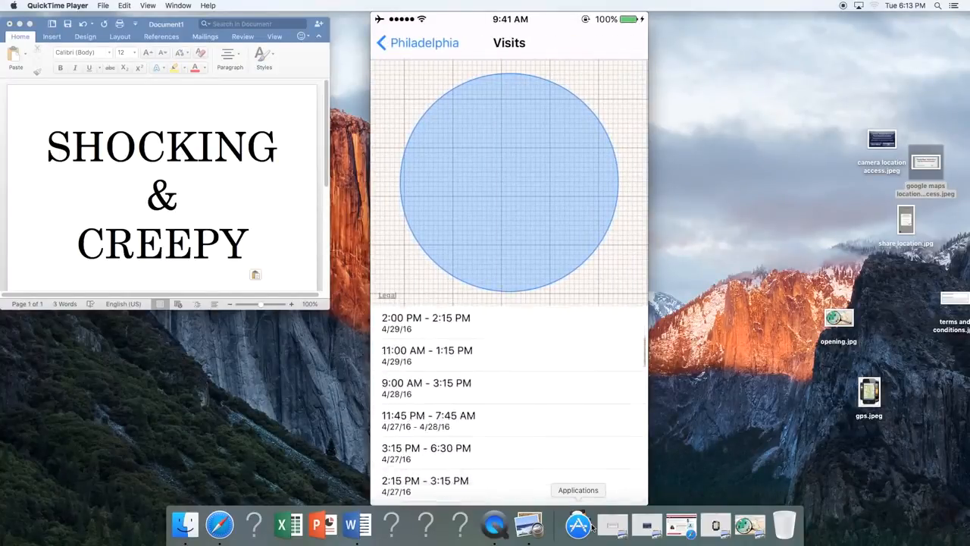
{"action": "left_click", "coordinate": [381, 42]}
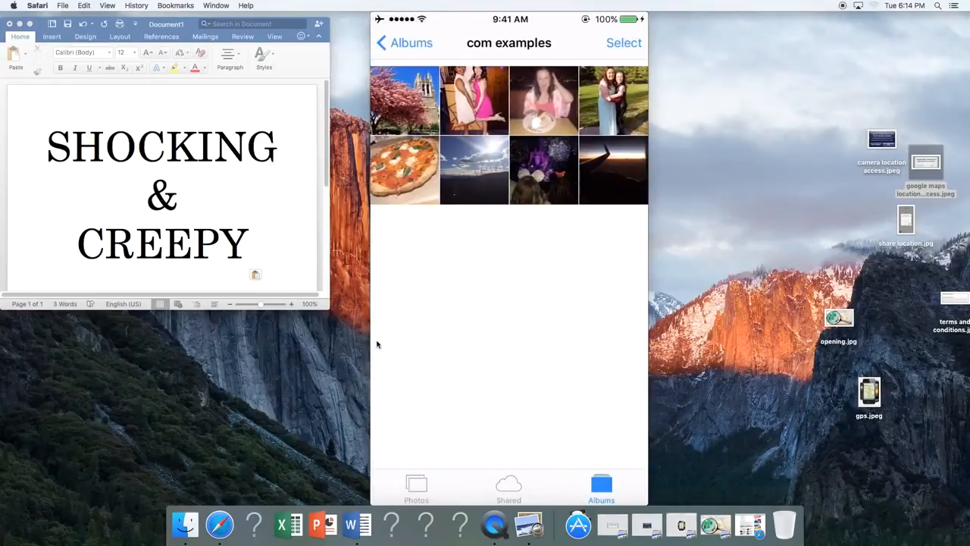
- Open the examples album in the iOS Photos app
{"action": "left_click", "coordinate": [403, 100]}
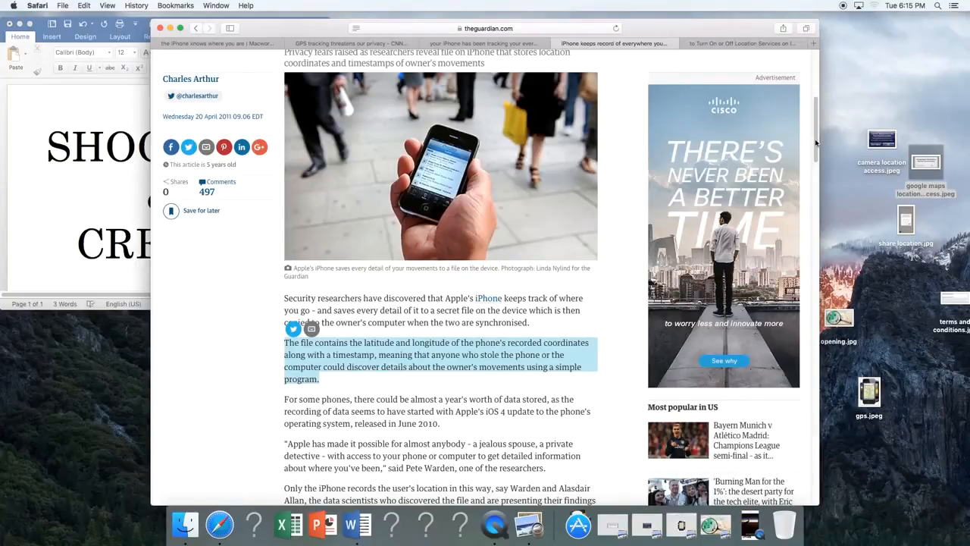
- Select the Guardian paragraph about the secret file logging the iPhone's coordinates and timestamps
{"action": "scroll", "scroll_direction": "down", "scroll_amount": 3}
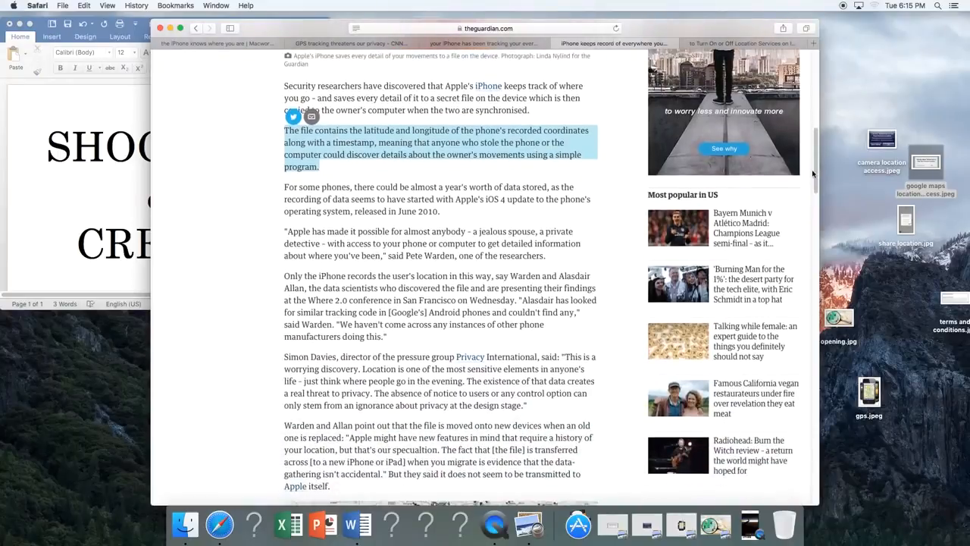
{"action": "scroll", "scroll_direction": "up", "scroll_amount": 3}
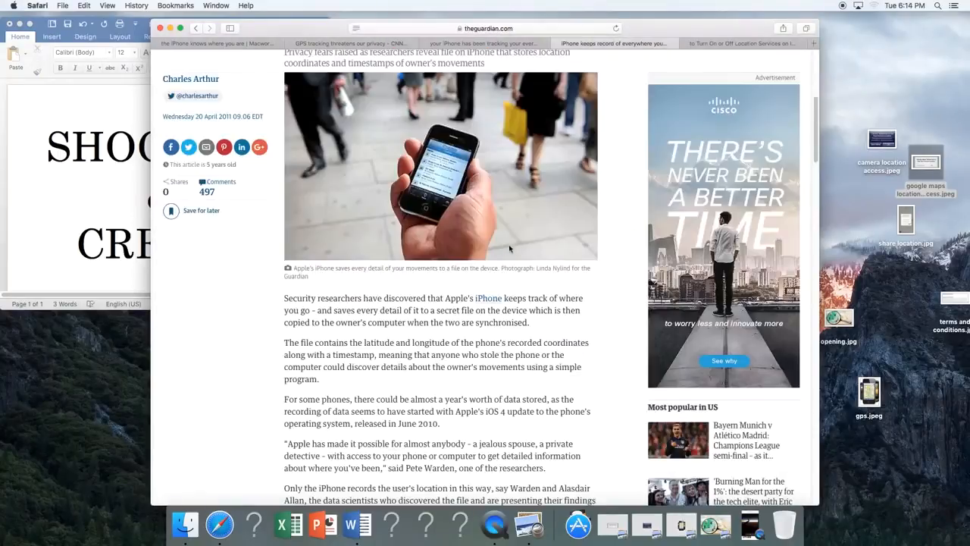
{"action": "mouse_move", "coordinate": [318, 275]}
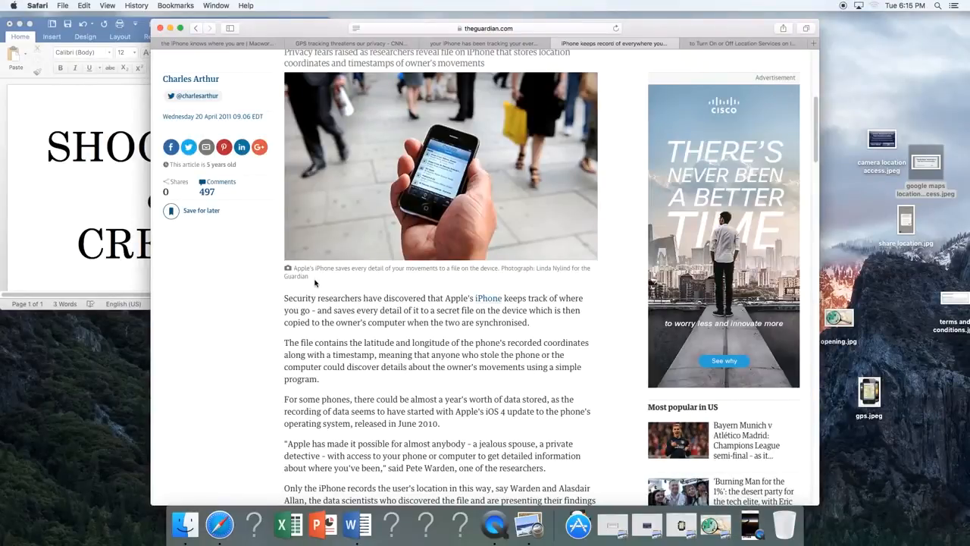
{"action": "double_click", "coordinate": [295, 443]}
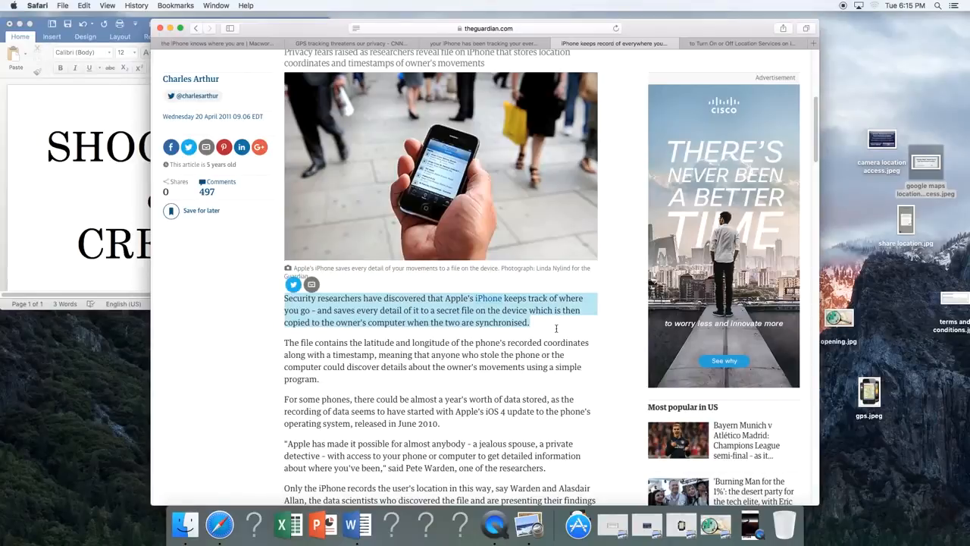
{"action": "mouse_move", "coordinate": [285, 354]}
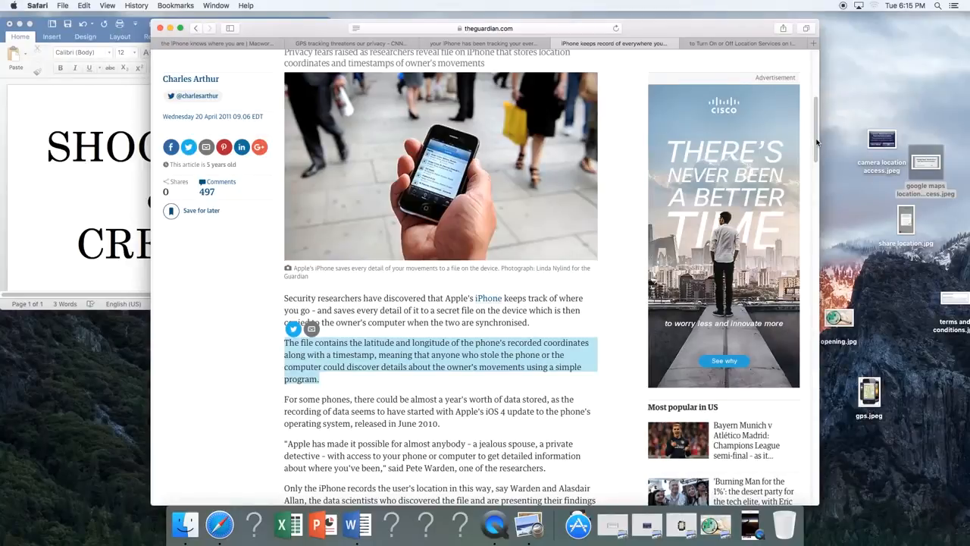
{"action": "scroll", "scroll_direction": "down", "scroll_amount": 3}
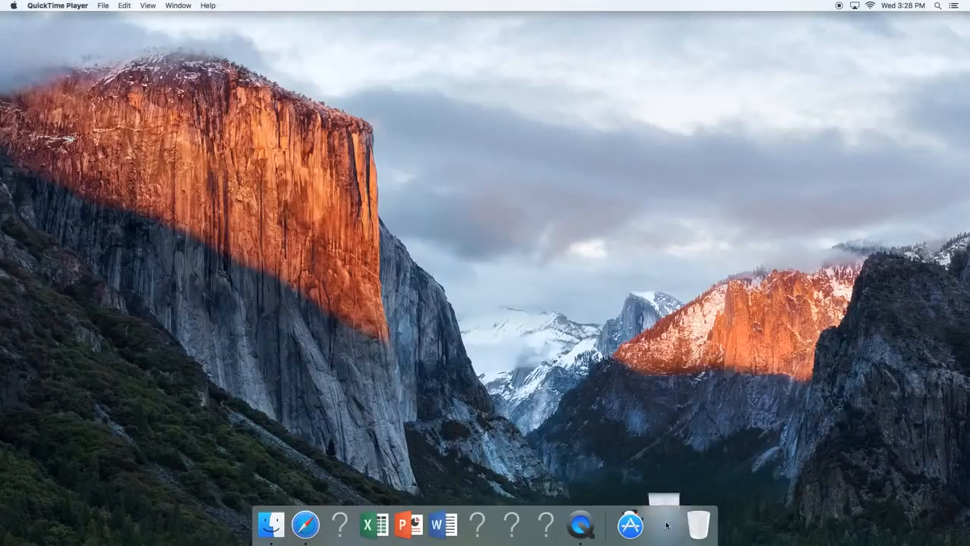
- Highlight the Freedom to Tinker passage on iTunes backups storing location data
{"action": "left_click", "coordinate": [306, 524]}
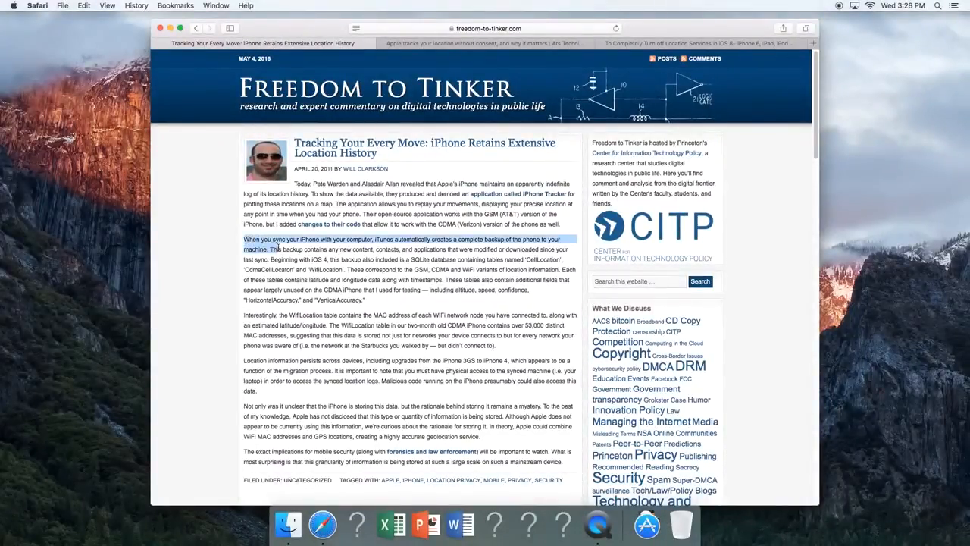
{"action": "left_click_drag", "start_coordinate": [244, 240], "coordinate": [363, 300]}
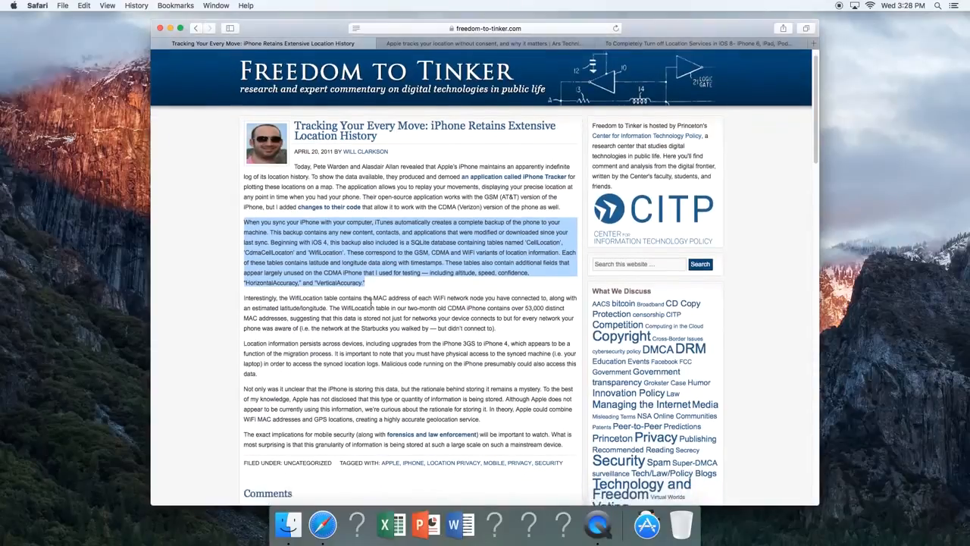
{"action": "scroll", "scroll_direction": "down", "scroll_amount": 3}
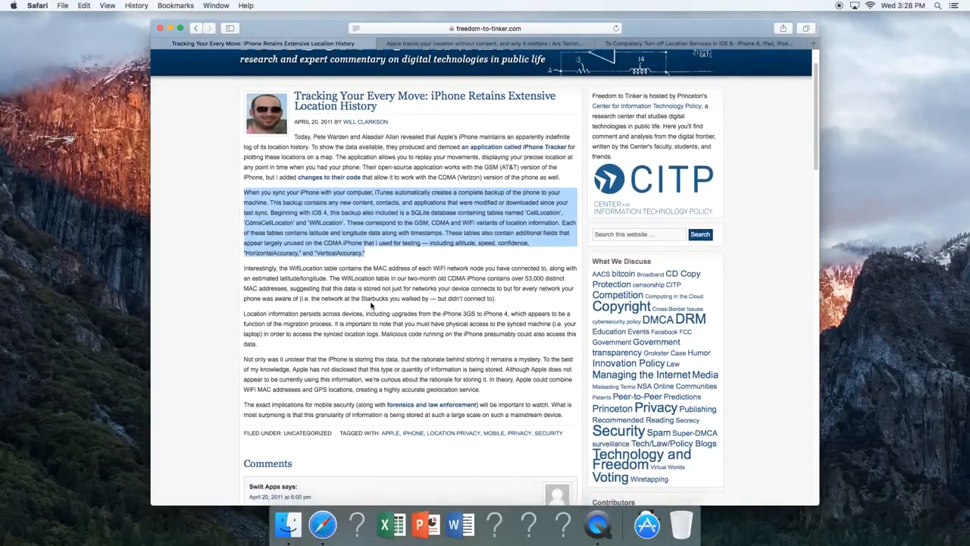
{"action": "scroll", "scroll_direction": "up", "scroll_amount": 3}
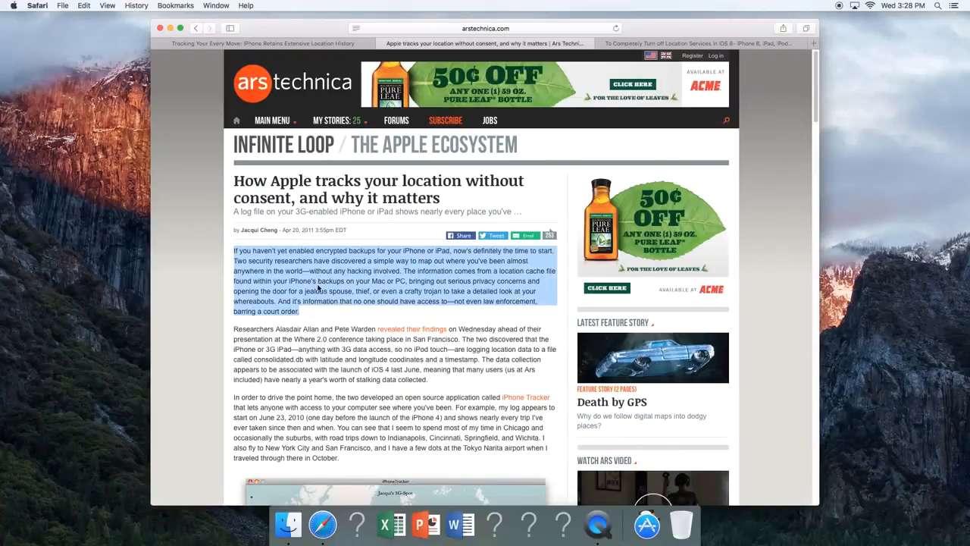
- Play the iOS 8 Location Services tutorial to the end and cancel the Up Next autoplay
{"action": "left_click", "coordinate": [689, 43]}
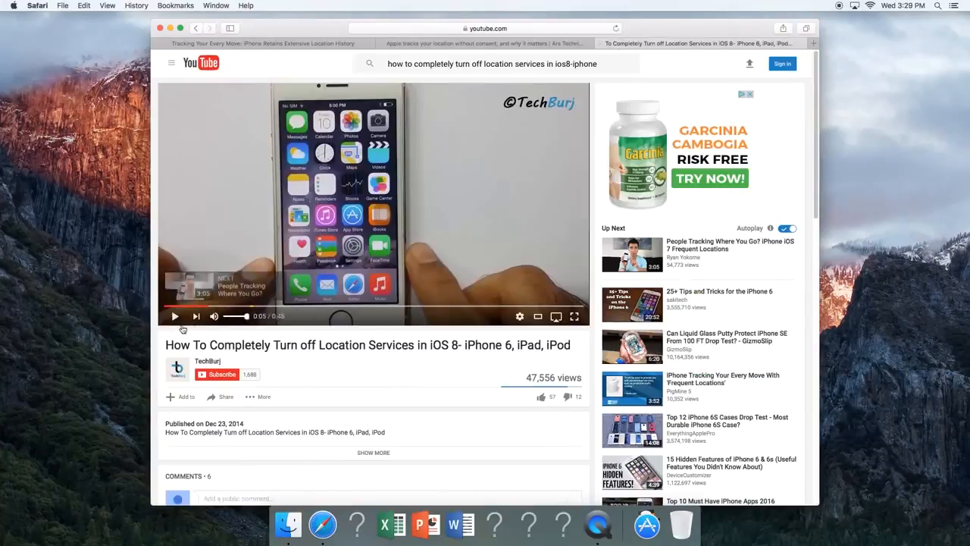
{"action": "left_click", "coordinate": [176, 316]}
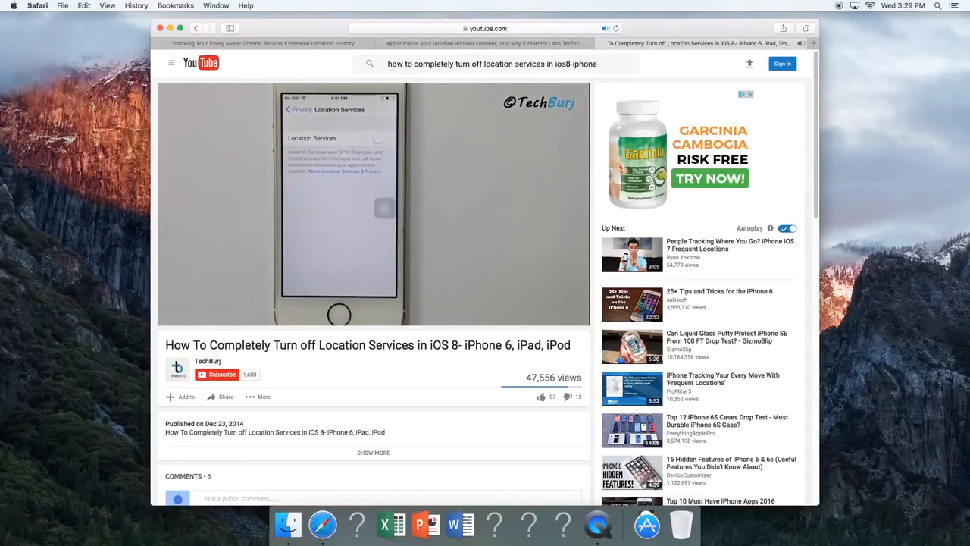
{"action": "left_click", "coordinate": [226, 397]}
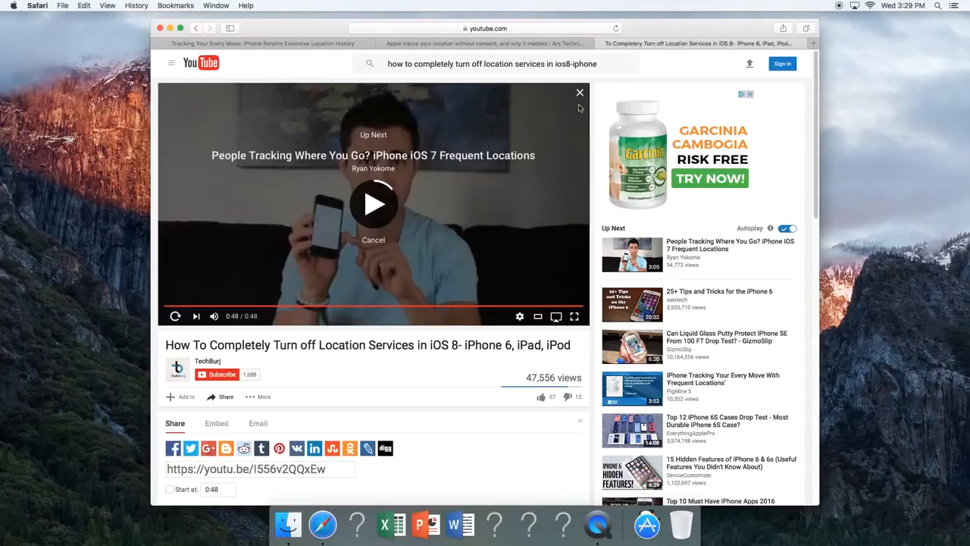
{"action": "left_click", "coordinate": [579, 93]}
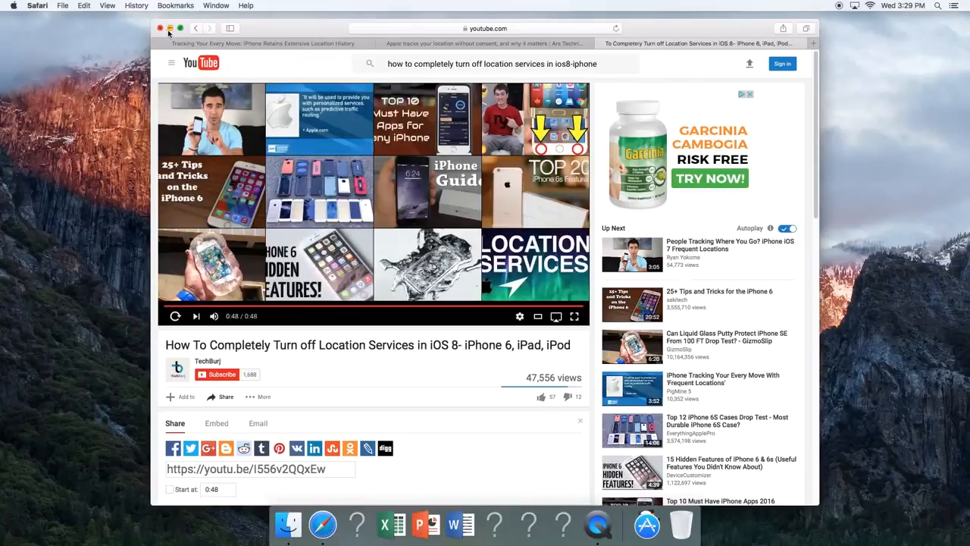